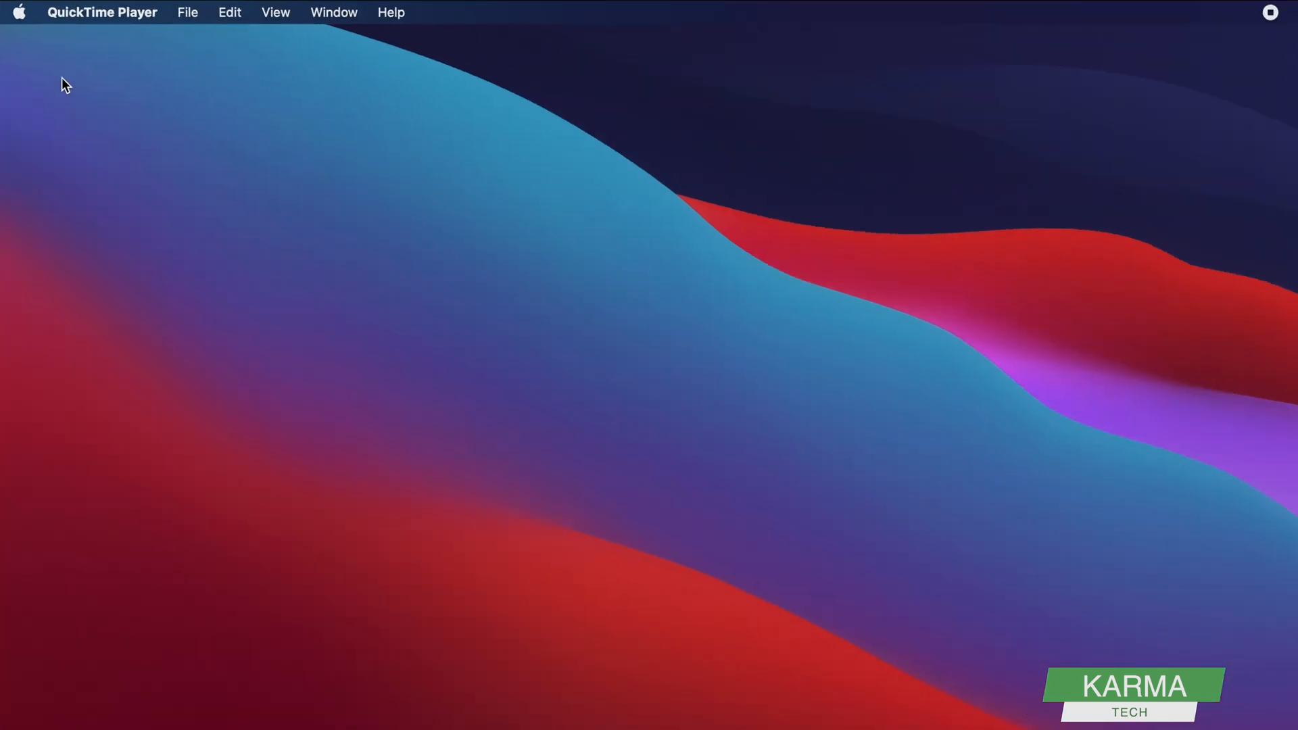
{"action": "mouse_move", "coordinate": [18, 12]}
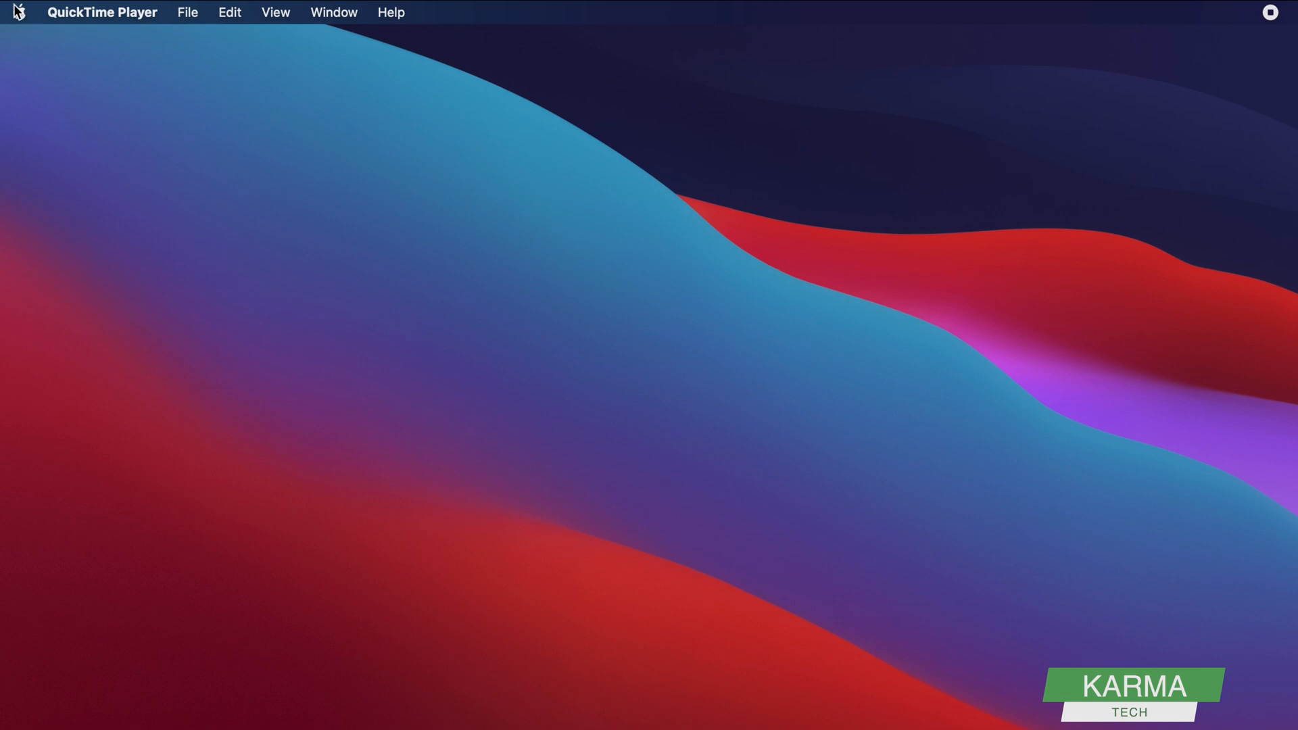
Step: Open the Apple menu in the menu bar's top-left corner
{"action": "left_click", "coordinate": [19, 12]}
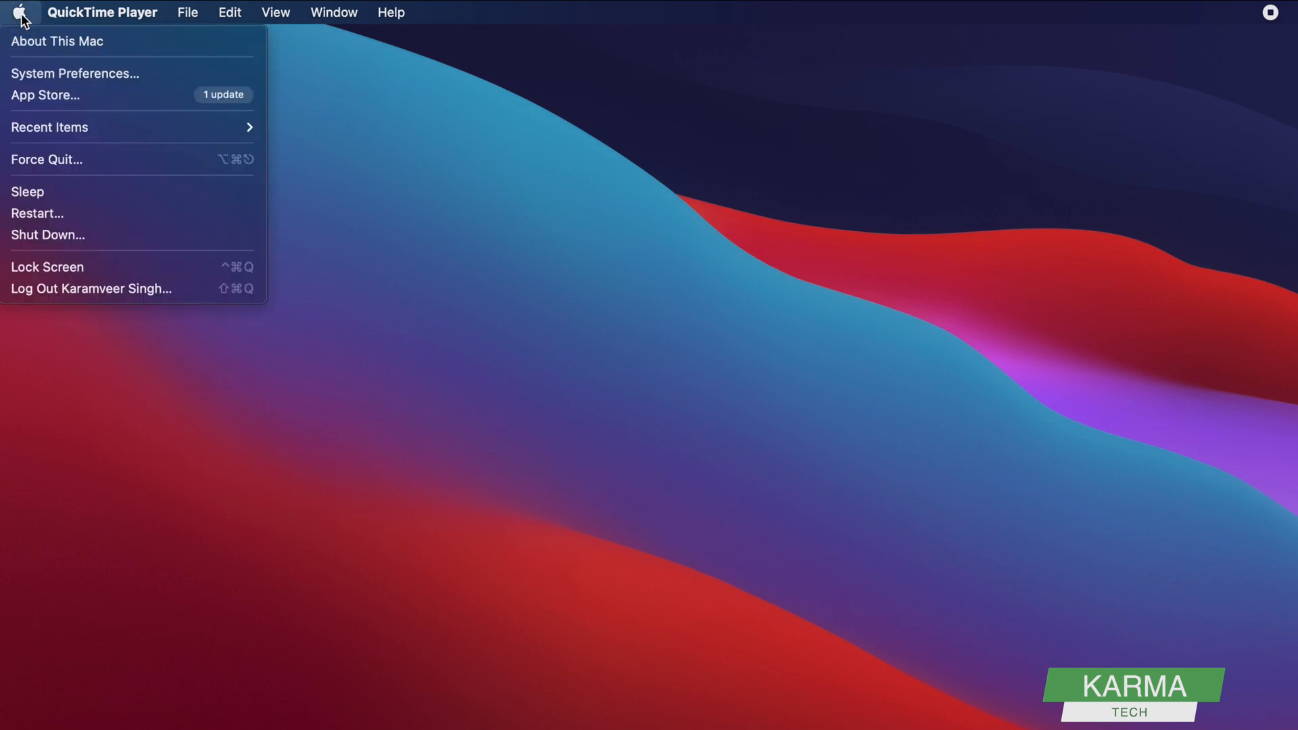
{"action": "mouse_move", "coordinate": [74, 73]}
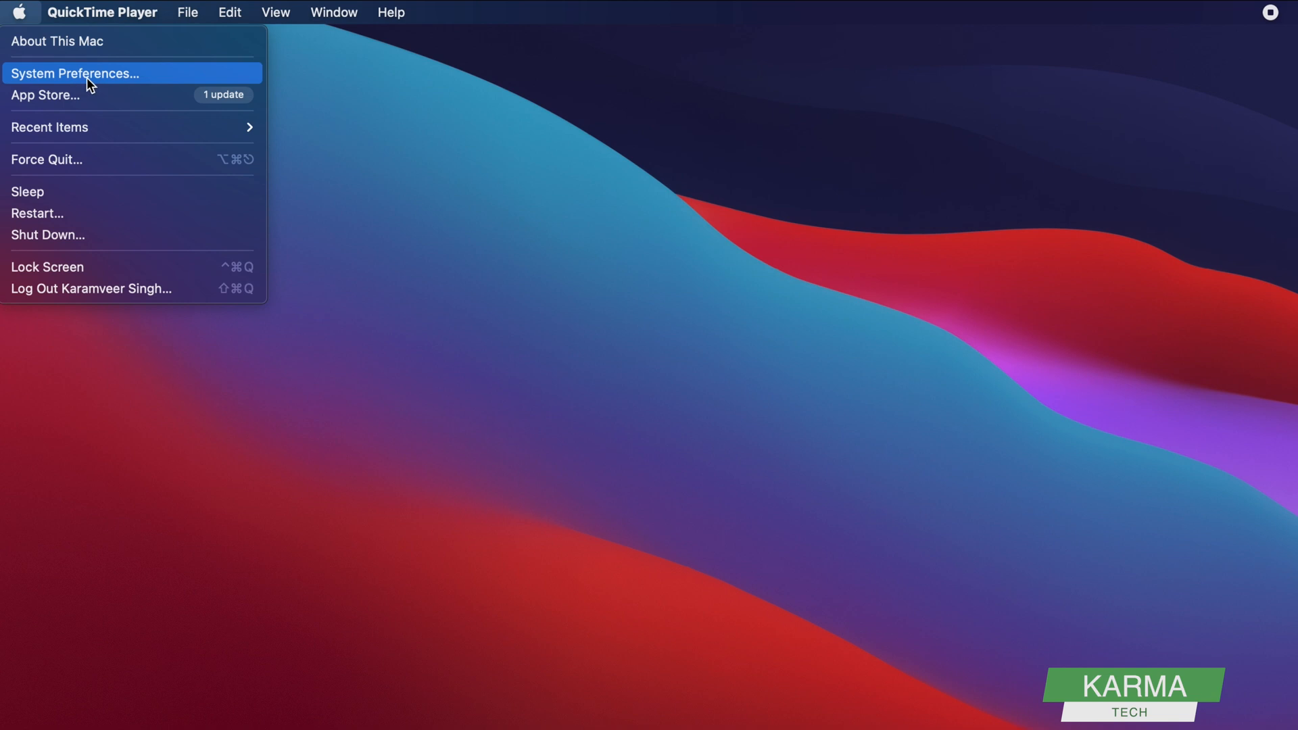
Step: Launch System Preferences and go to the Users & Groups pane
{"action": "left_click", "coordinate": [75, 73]}
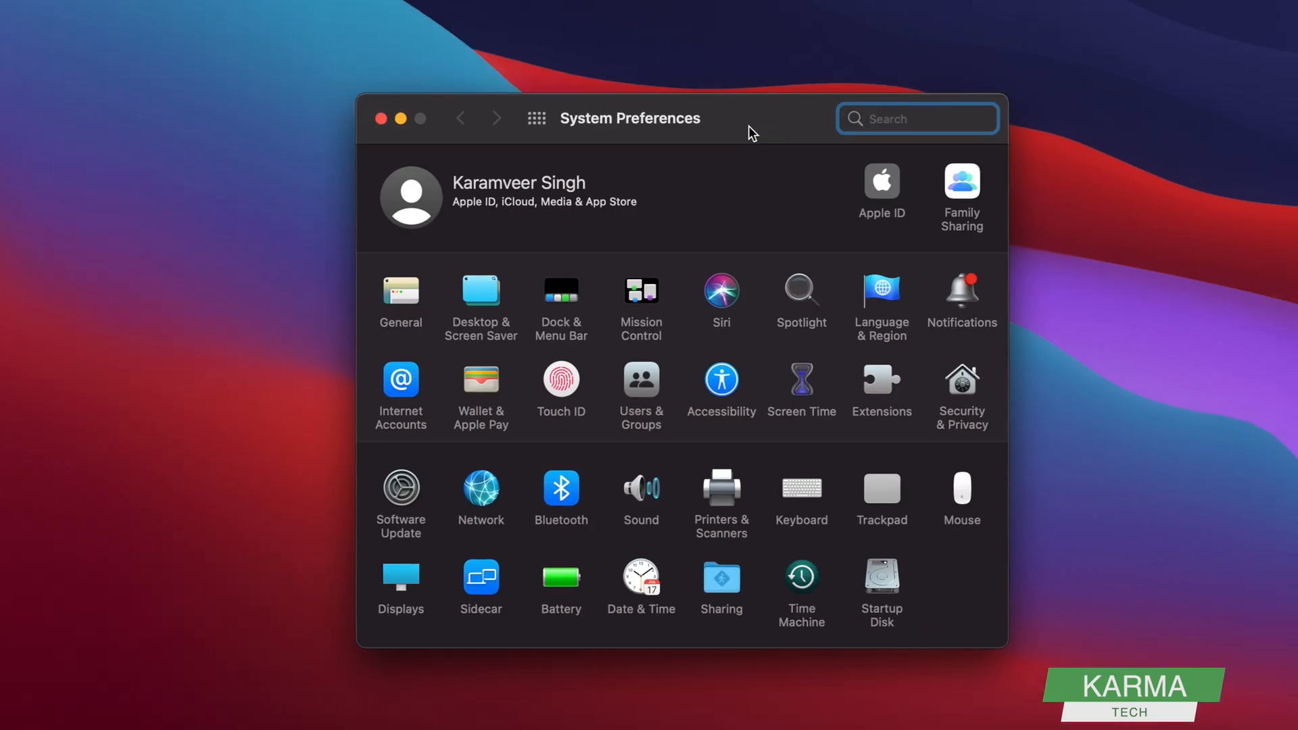
{"action": "mouse_move", "coordinate": [667, 411]}
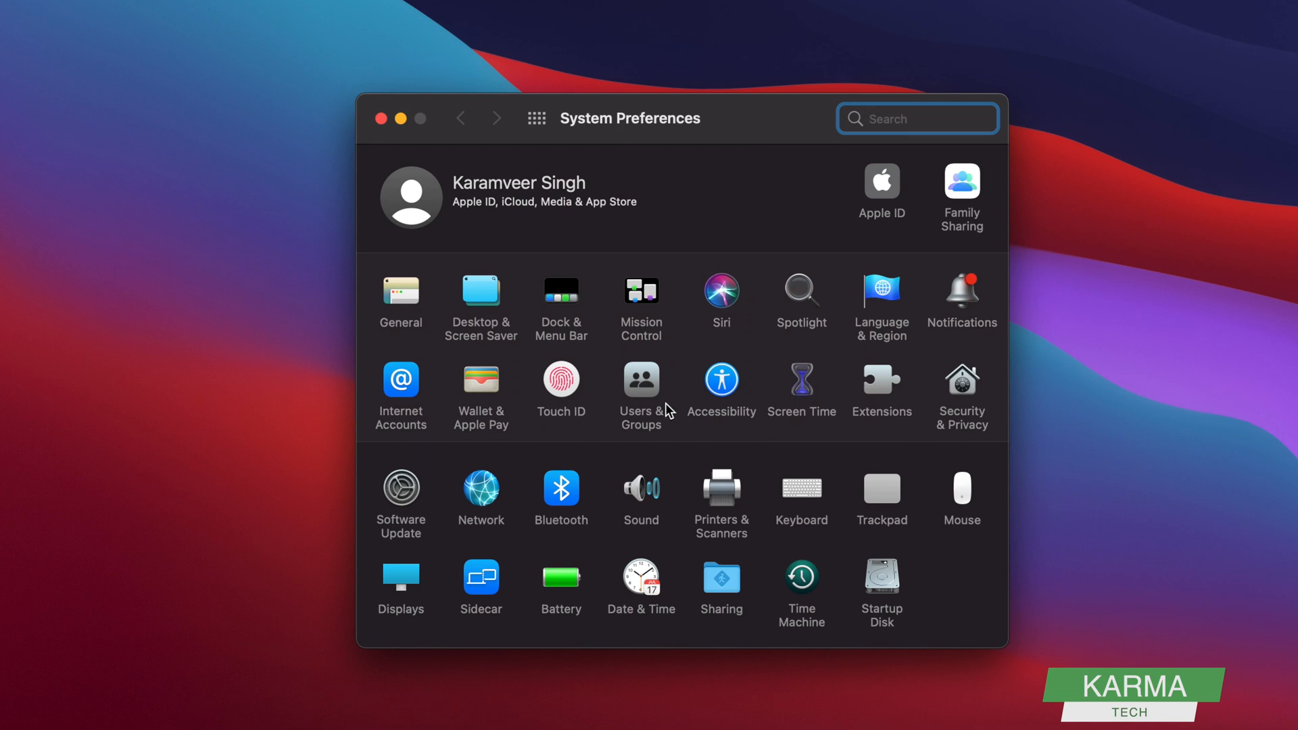
{"action": "mouse_move", "coordinate": [612, 410]}
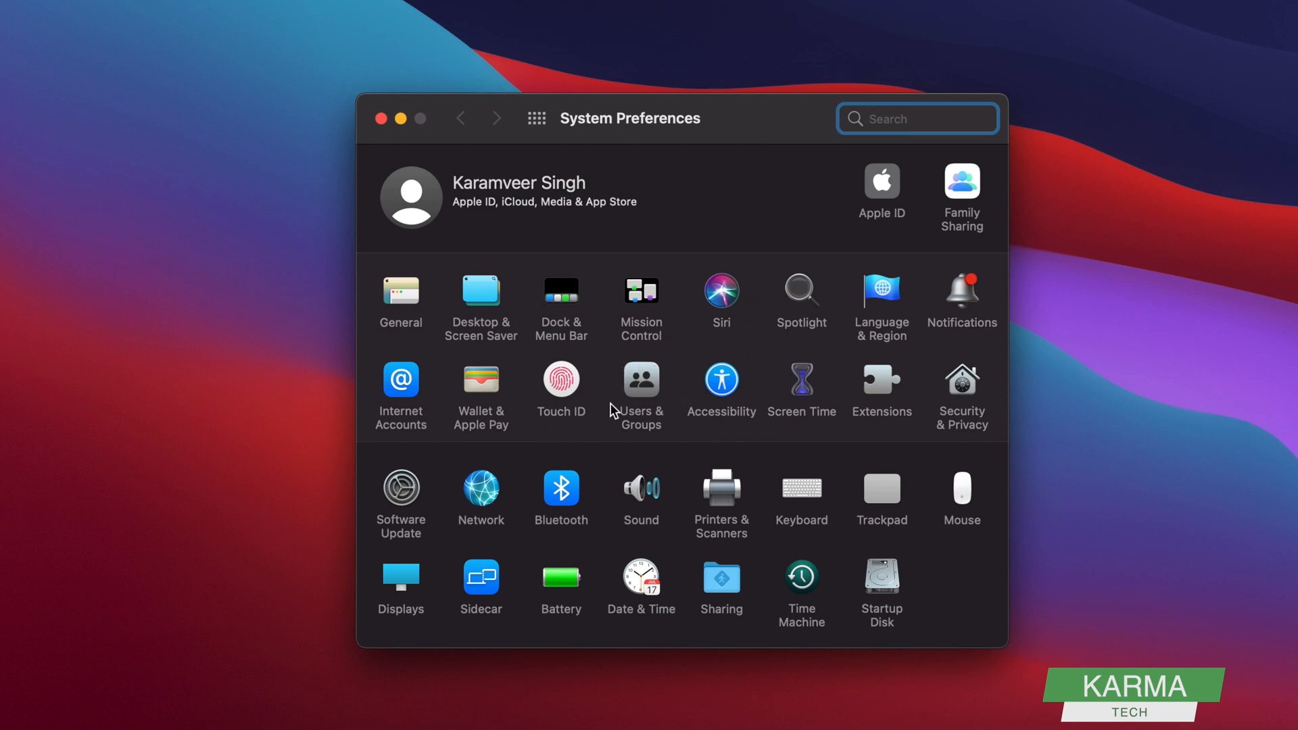
{"action": "mouse_move", "coordinate": [667, 387]}
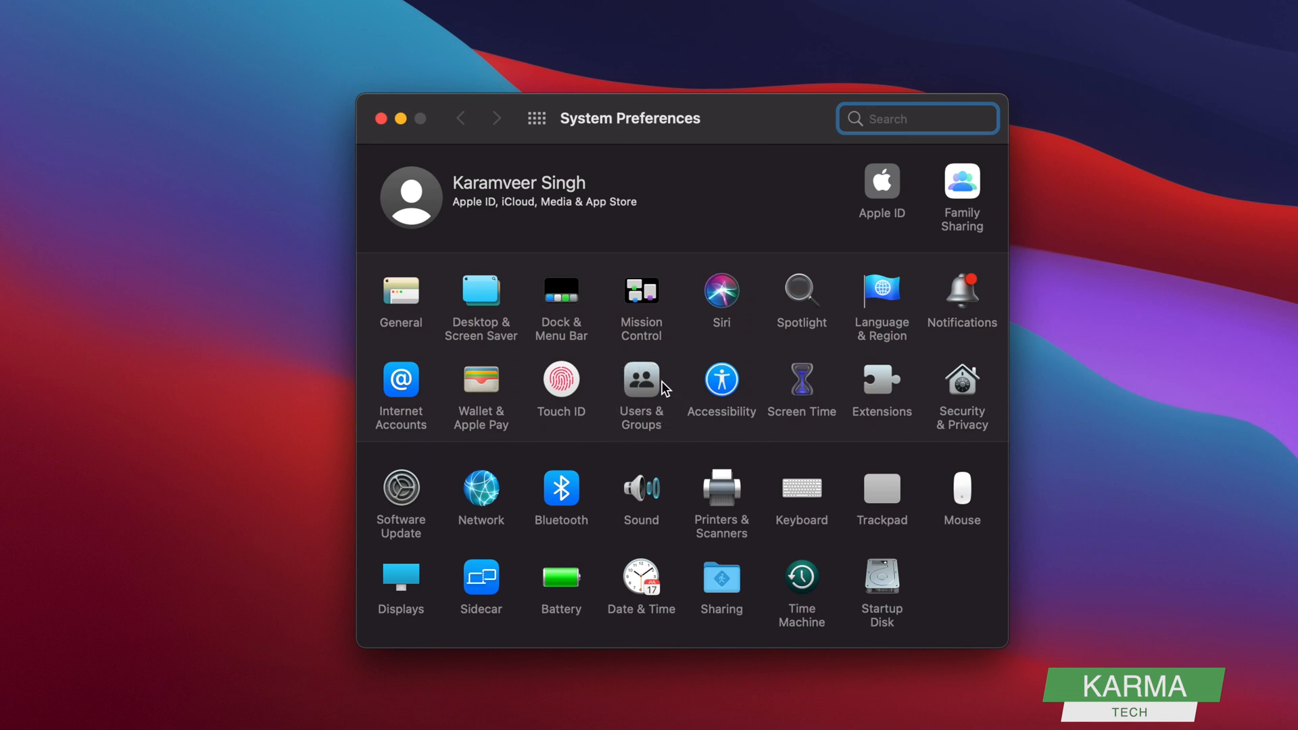
{"action": "left_click", "coordinate": [640, 385]}
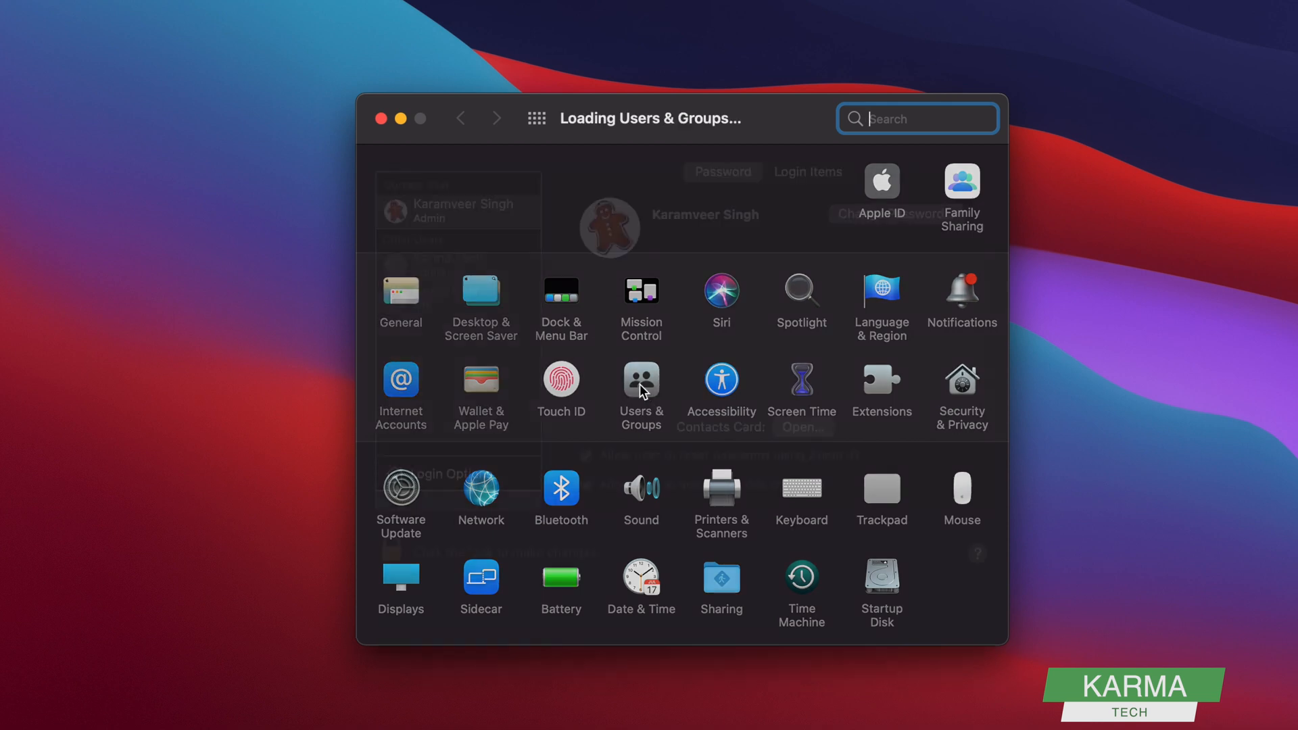
{"action": "left_click", "coordinate": [640, 384]}
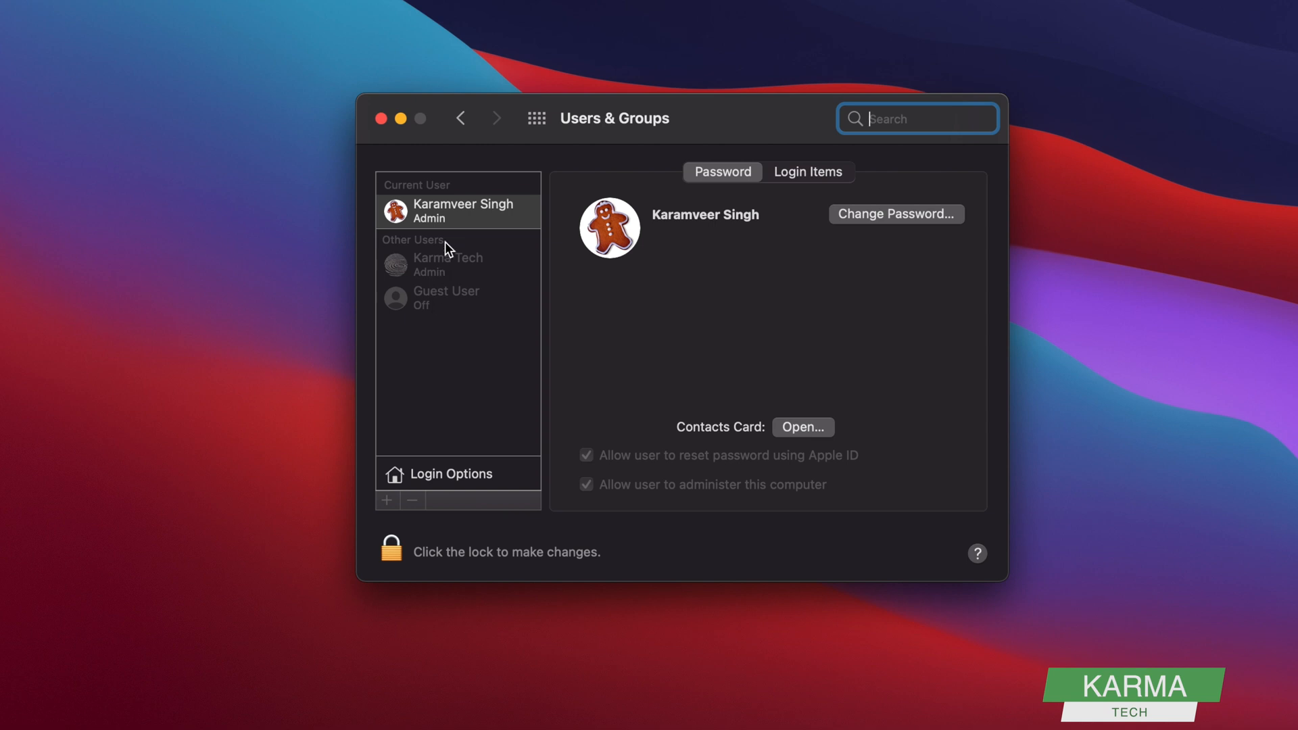
{"action": "mouse_move", "coordinate": [460, 233]}
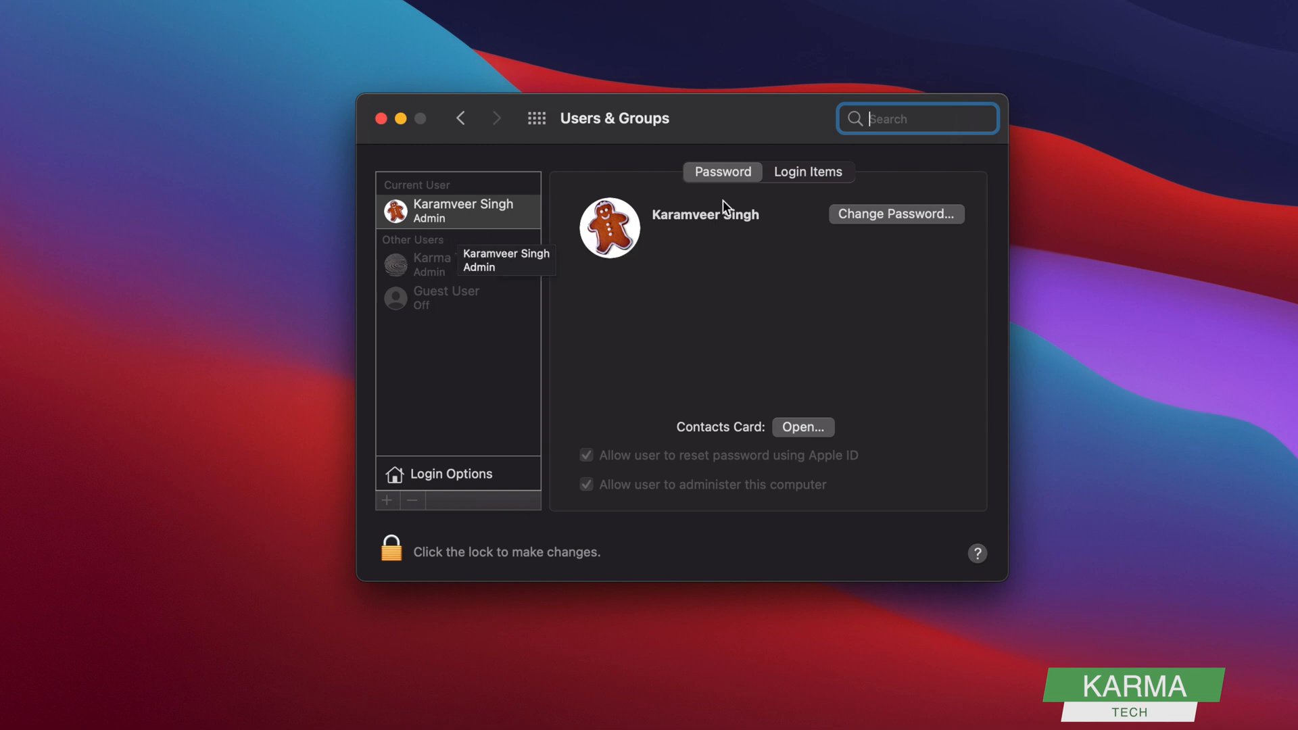
{"action": "left_click", "coordinate": [896, 213]}
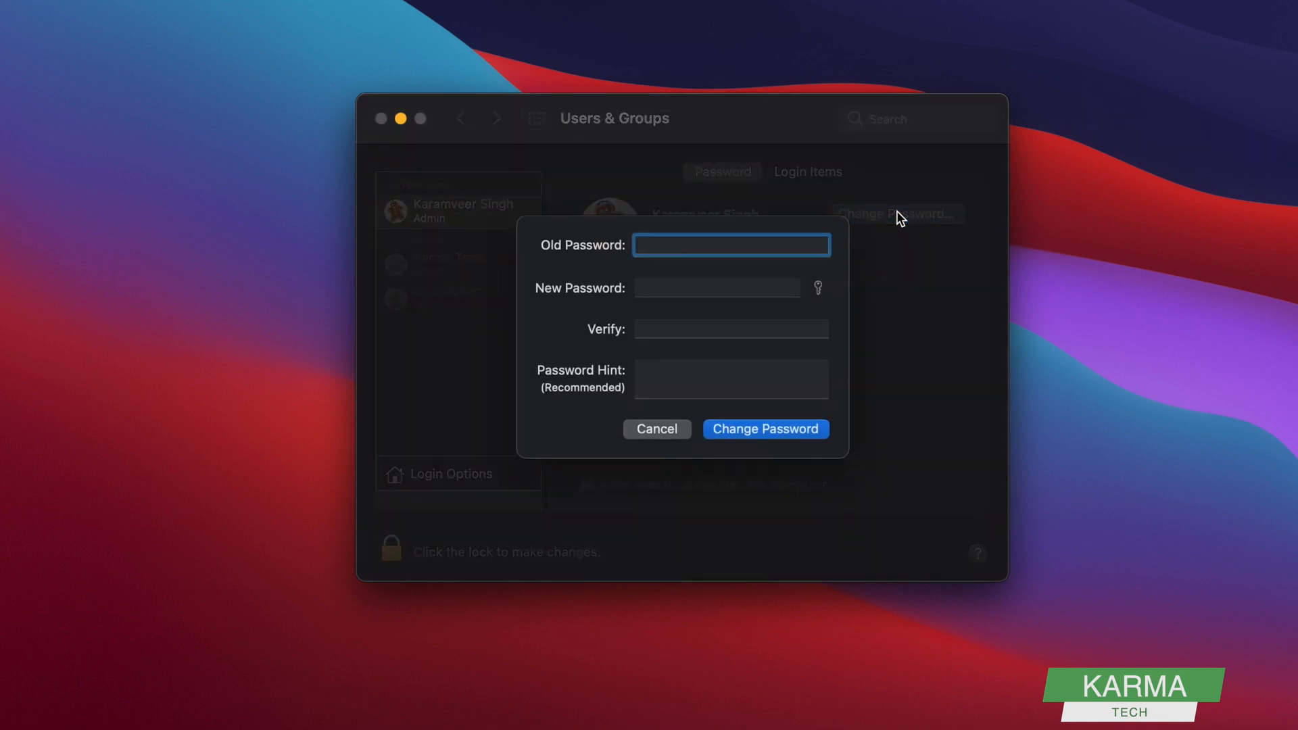
{"action": "left_click", "coordinate": [731, 245]}
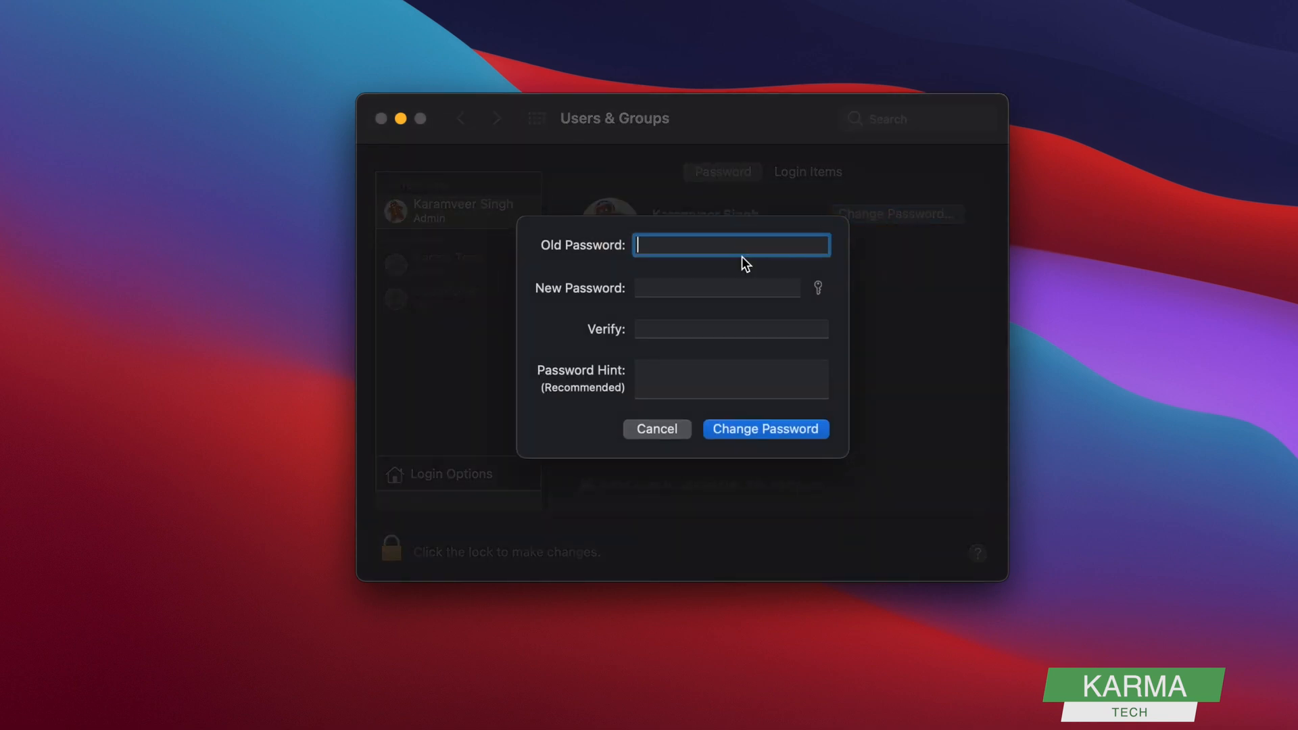
{"action": "left_click", "coordinate": [716, 287]}
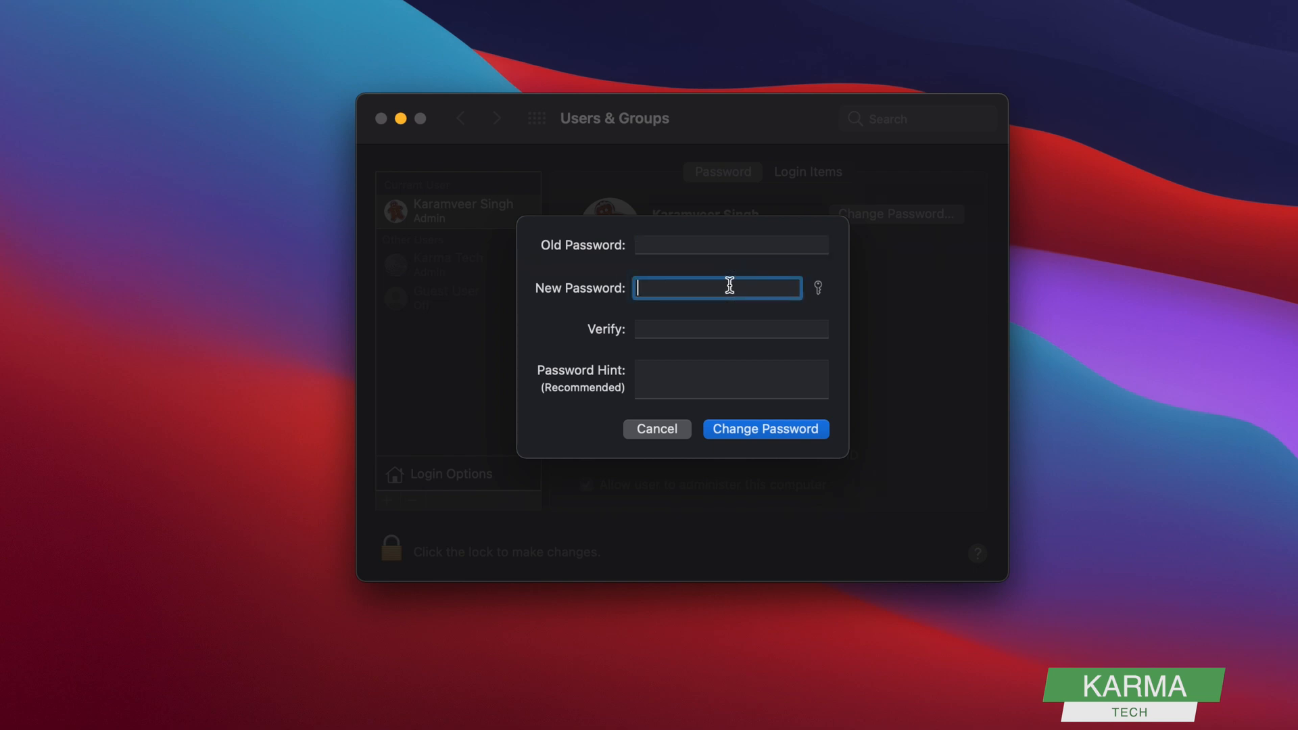
{"action": "left_click", "coordinate": [729, 329]}
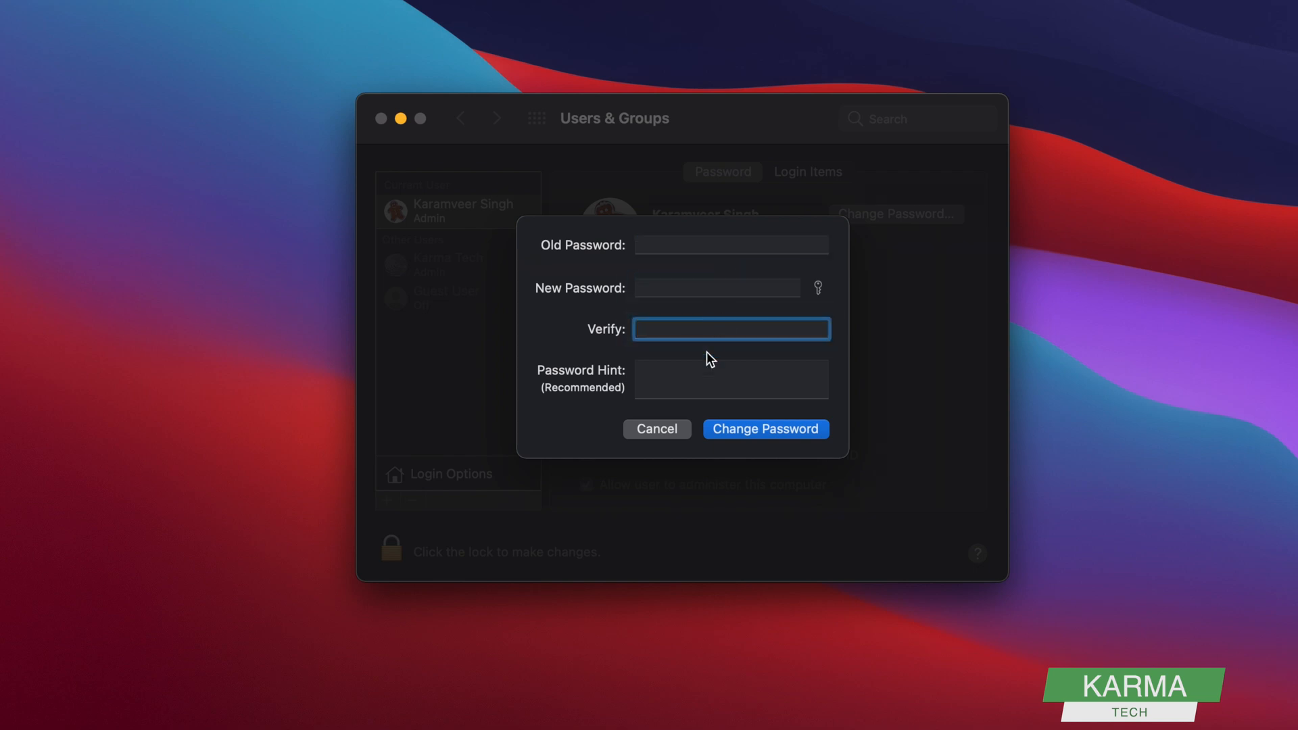
{"action": "left_click", "coordinate": [730, 379]}
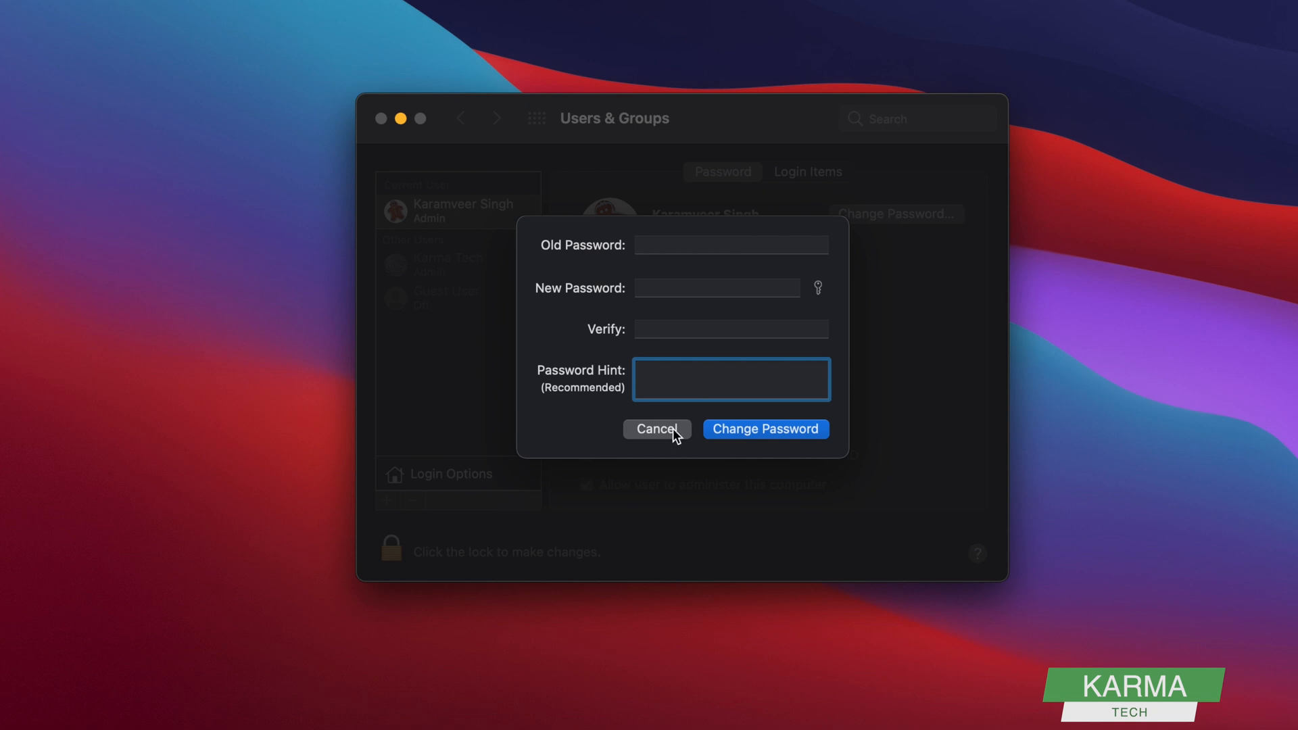
{"action": "left_click", "coordinate": [656, 429]}
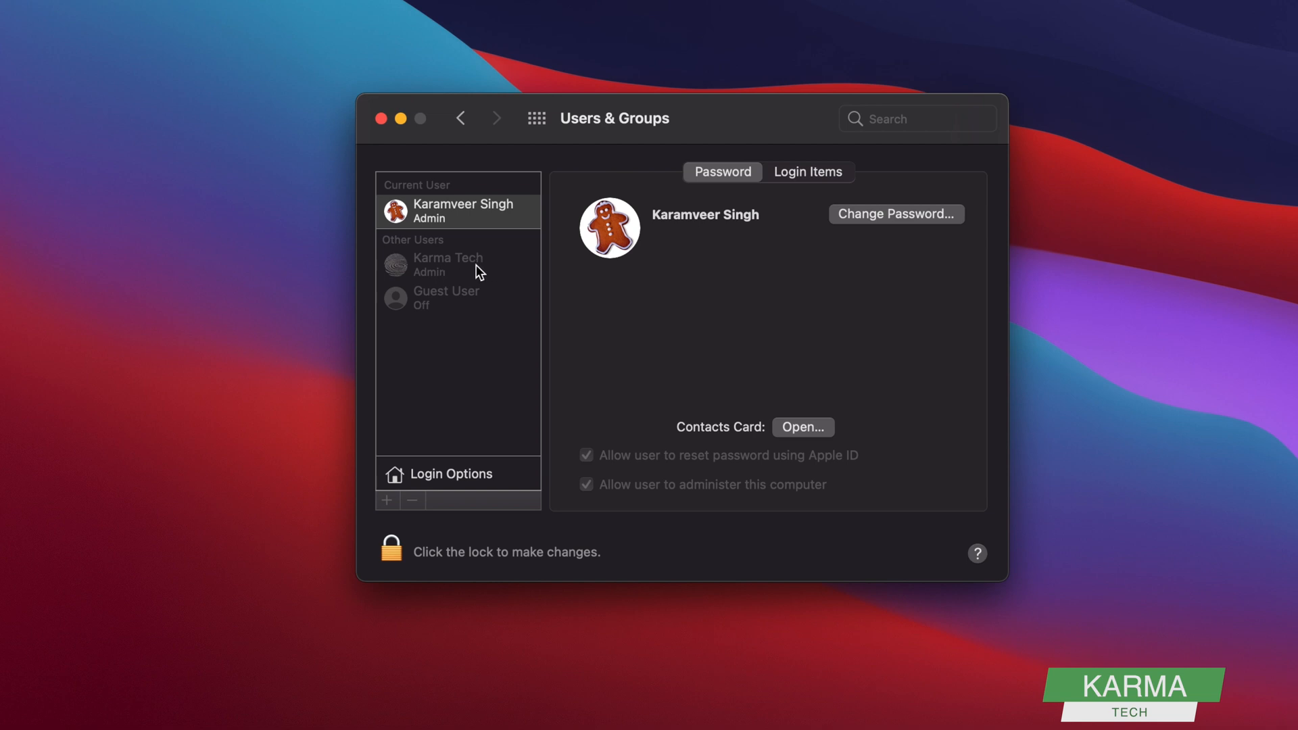
Step: Select the current admin account and unlock Users & Groups with the admin password
{"action": "left_click", "coordinate": [458, 210]}
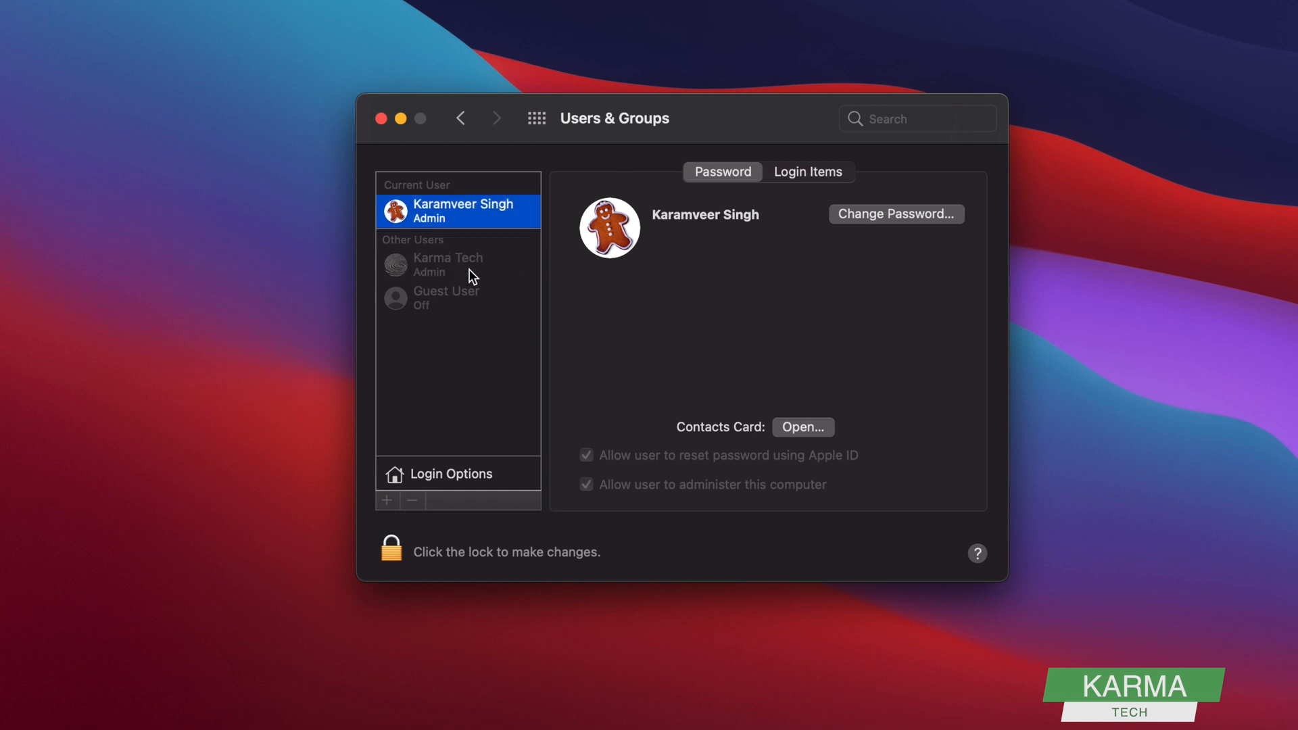
{"action": "mouse_move", "coordinate": [475, 279]}
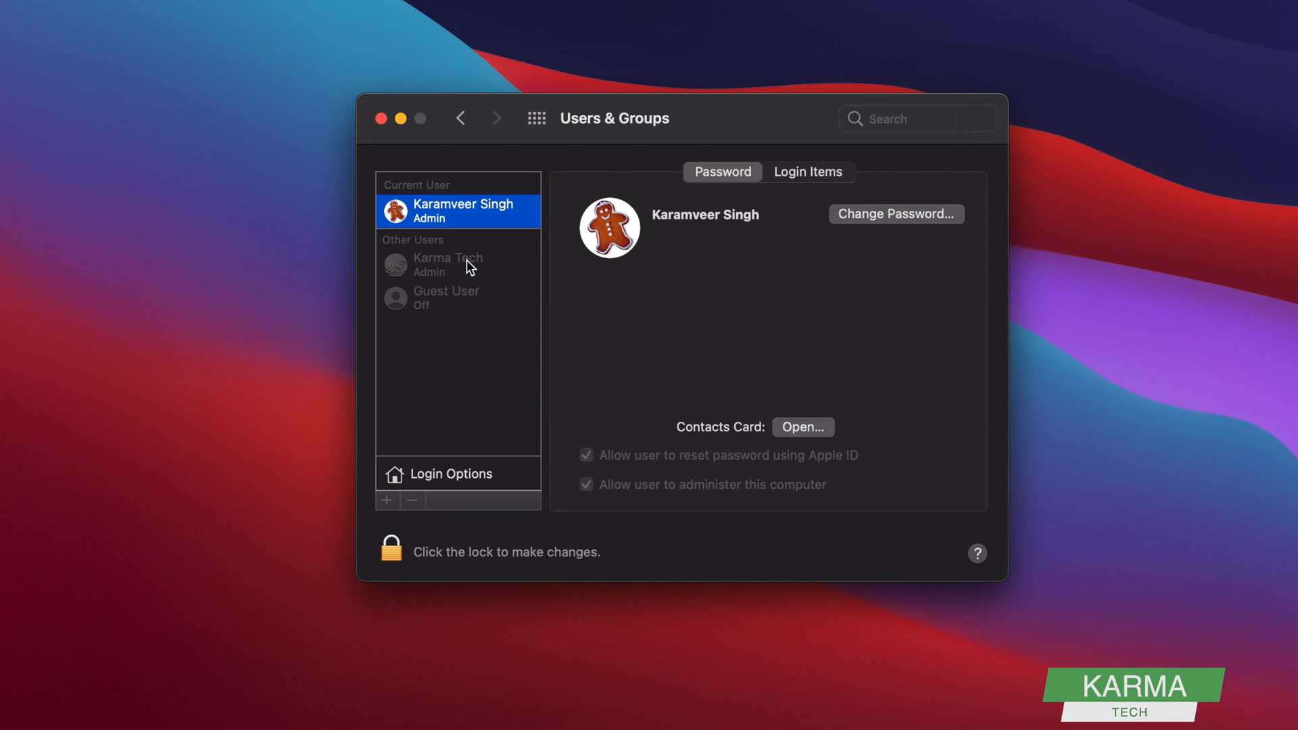
{"action": "mouse_move", "coordinate": [502, 277]}
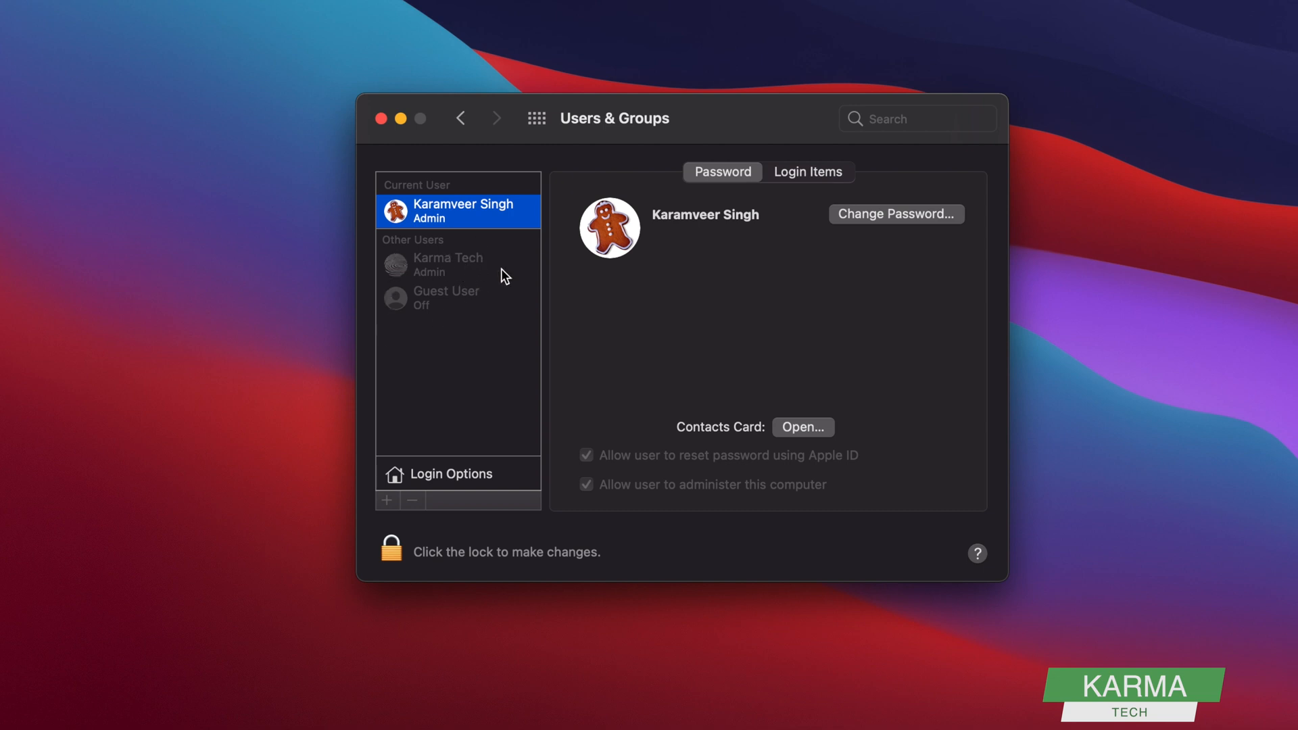
{"action": "mouse_move", "coordinate": [469, 268]}
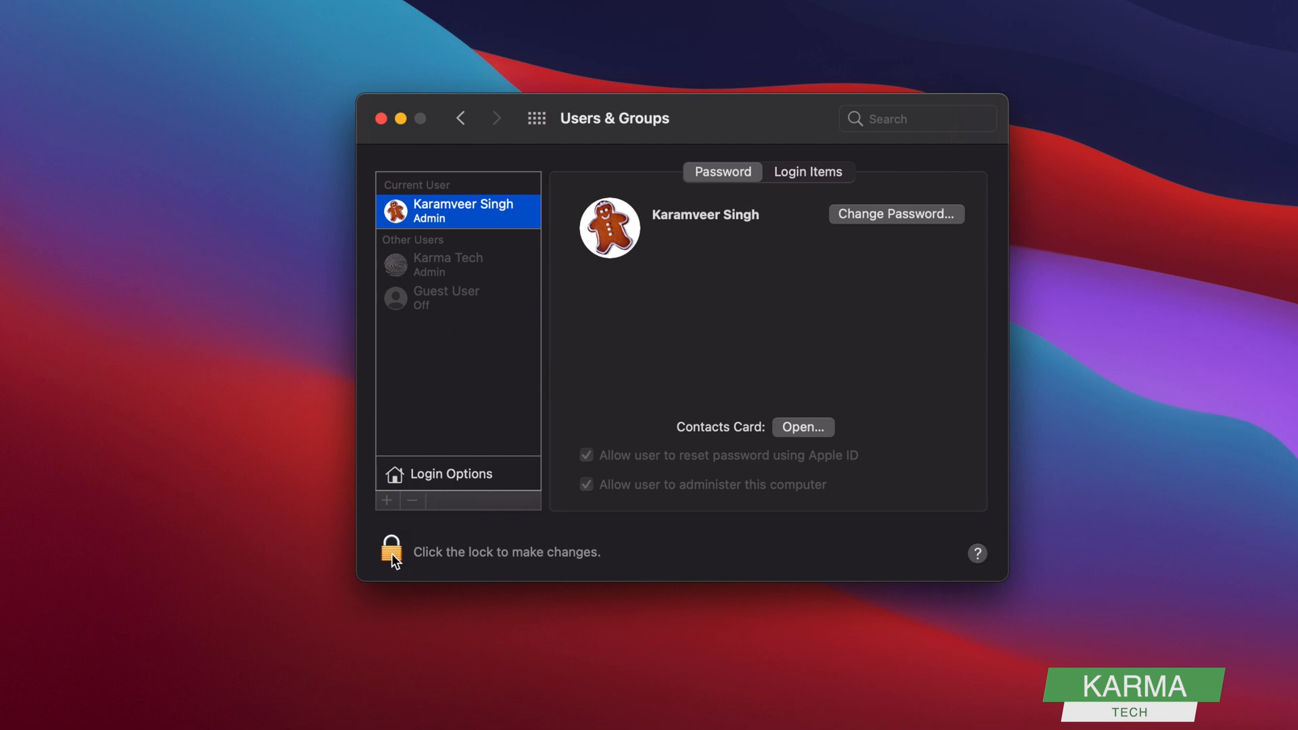
{"action": "left_click", "coordinate": [391, 552]}
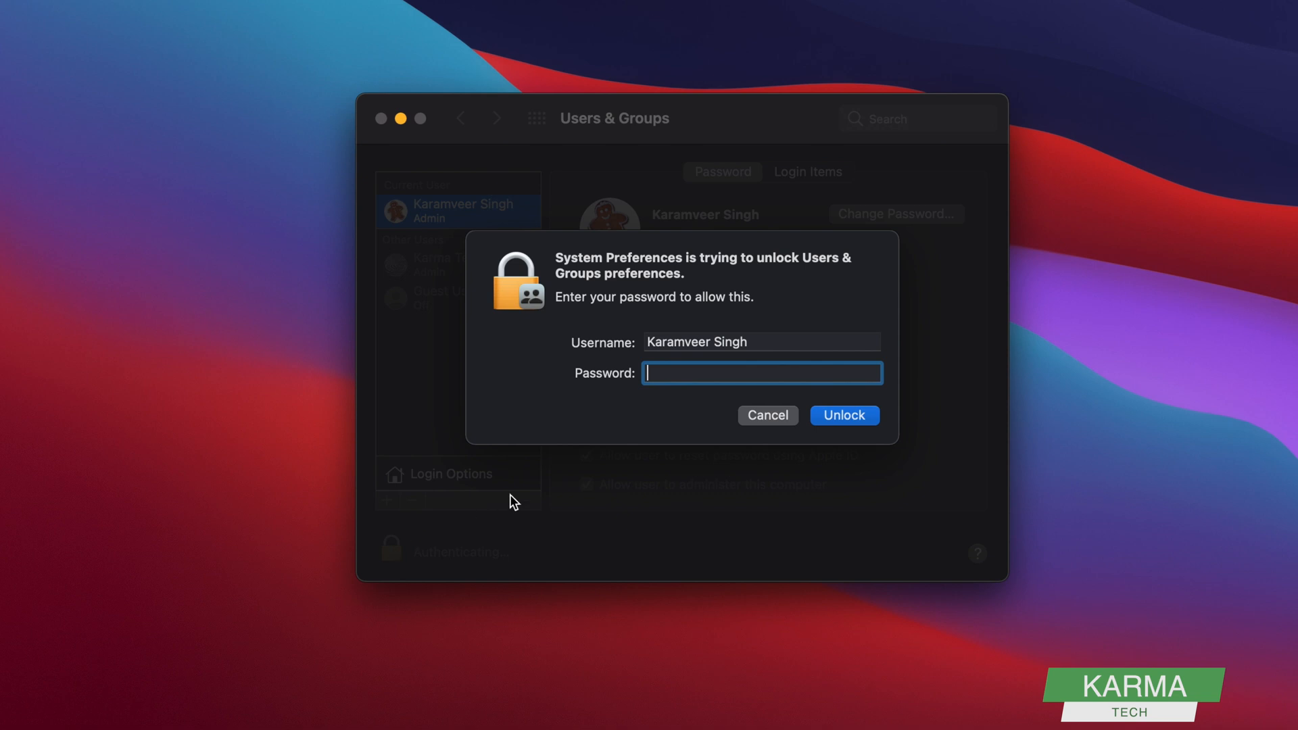
{"action": "left_click", "coordinate": [843, 414]}
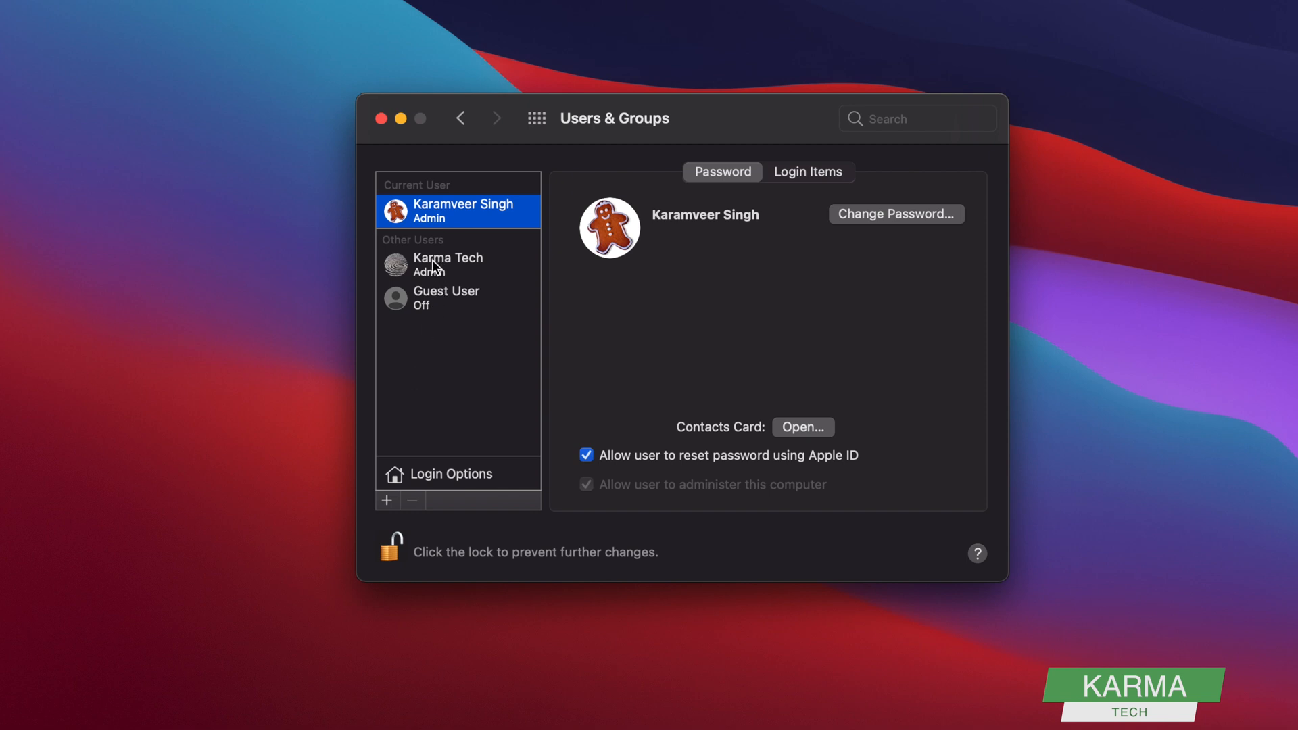
{"action": "mouse_move", "coordinate": [442, 273]}
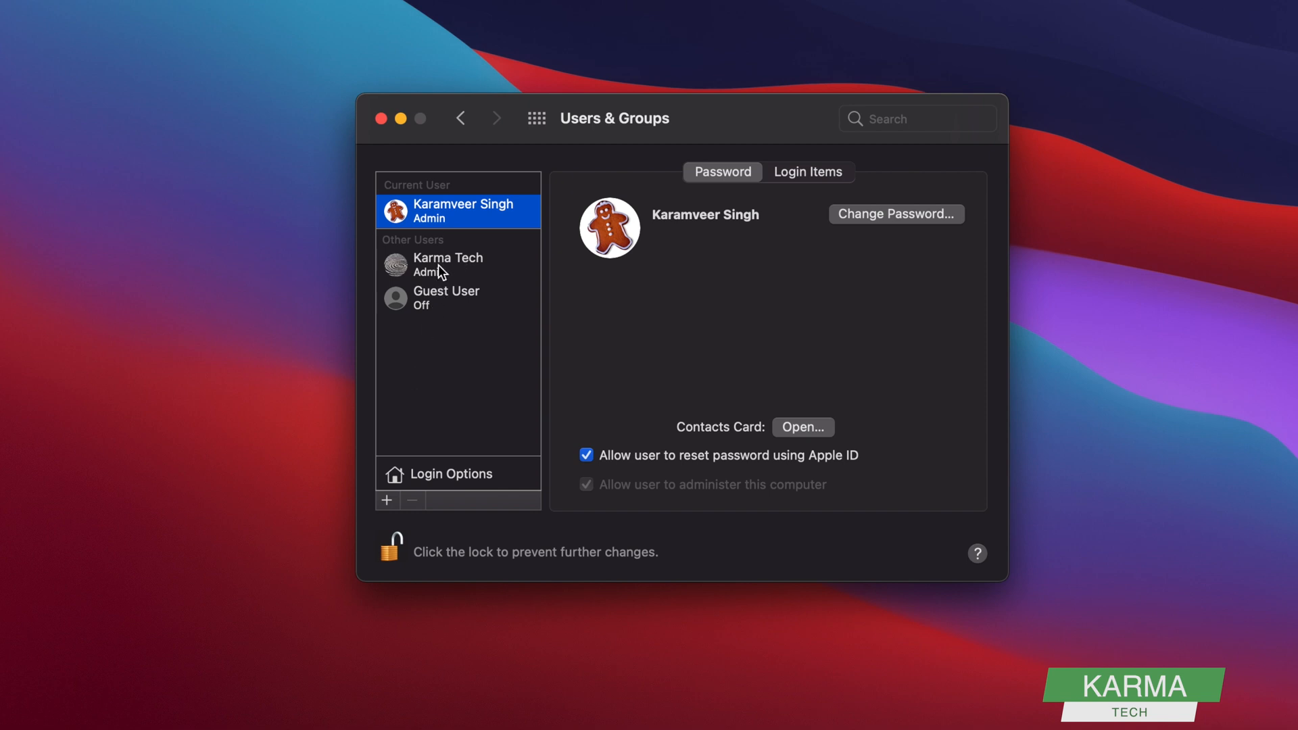
Step: Select the Karma Tech admin account in the sidebar, switching away and back
{"action": "left_click", "coordinate": [447, 263]}
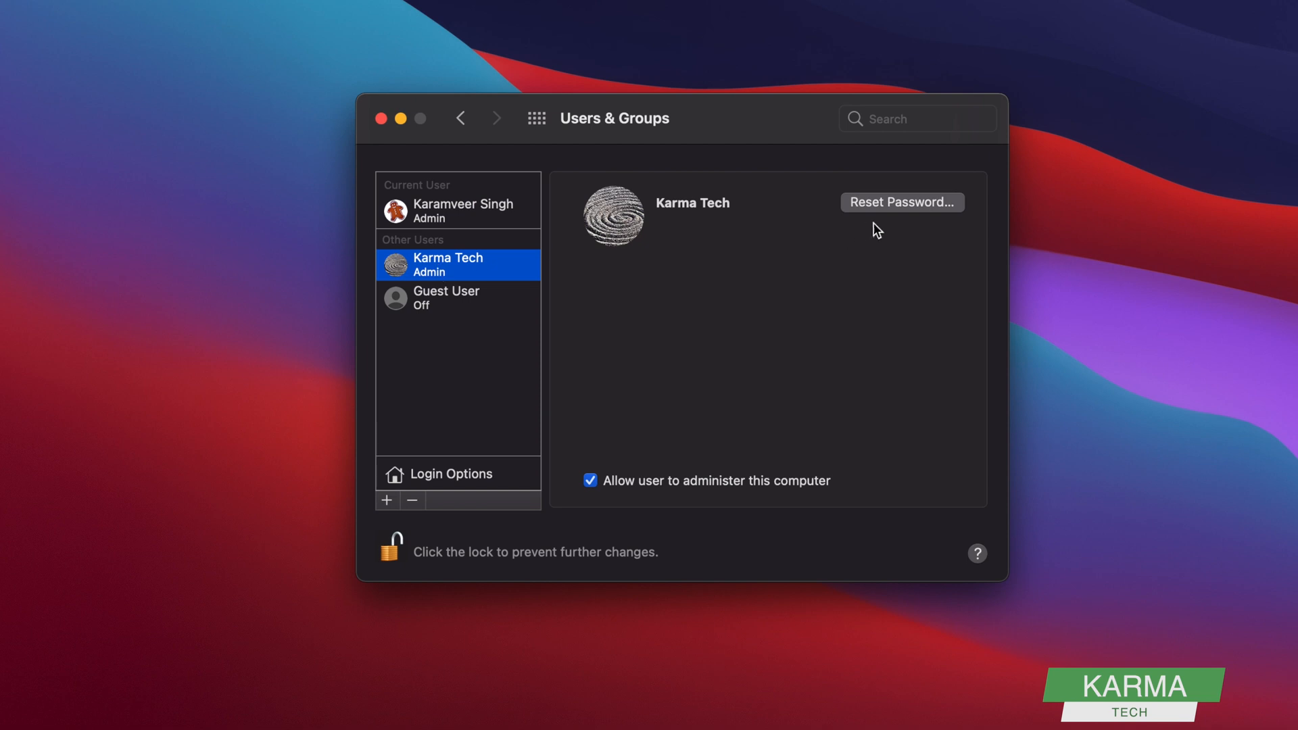
{"action": "mouse_move", "coordinate": [467, 209]}
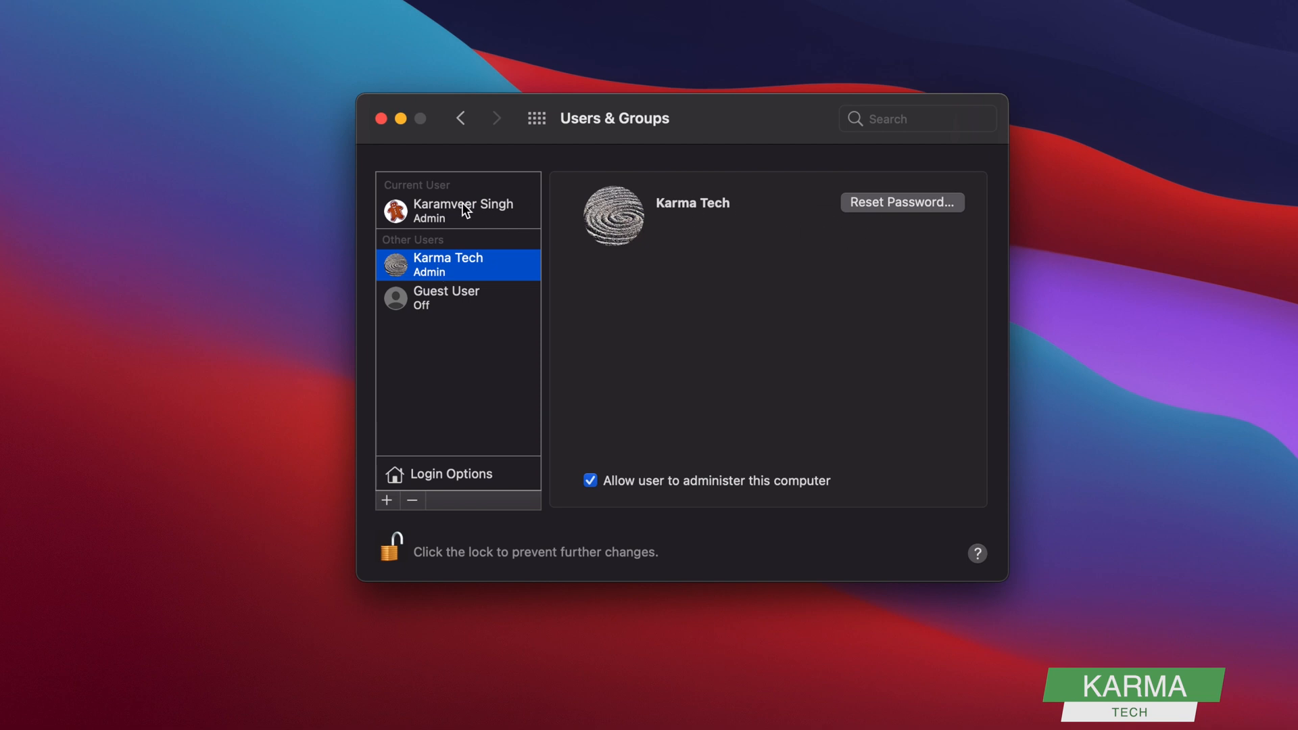
{"action": "left_click", "coordinate": [463, 211]}
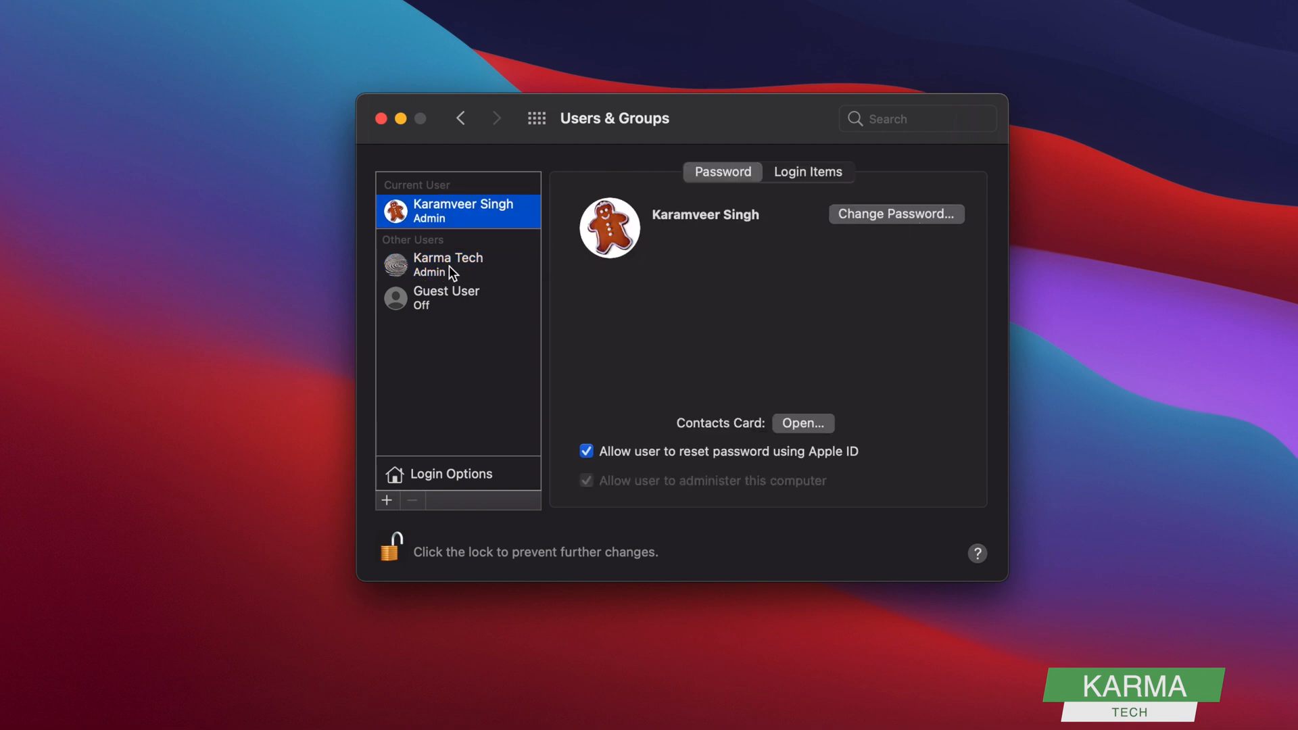
{"action": "left_click", "coordinate": [447, 265]}
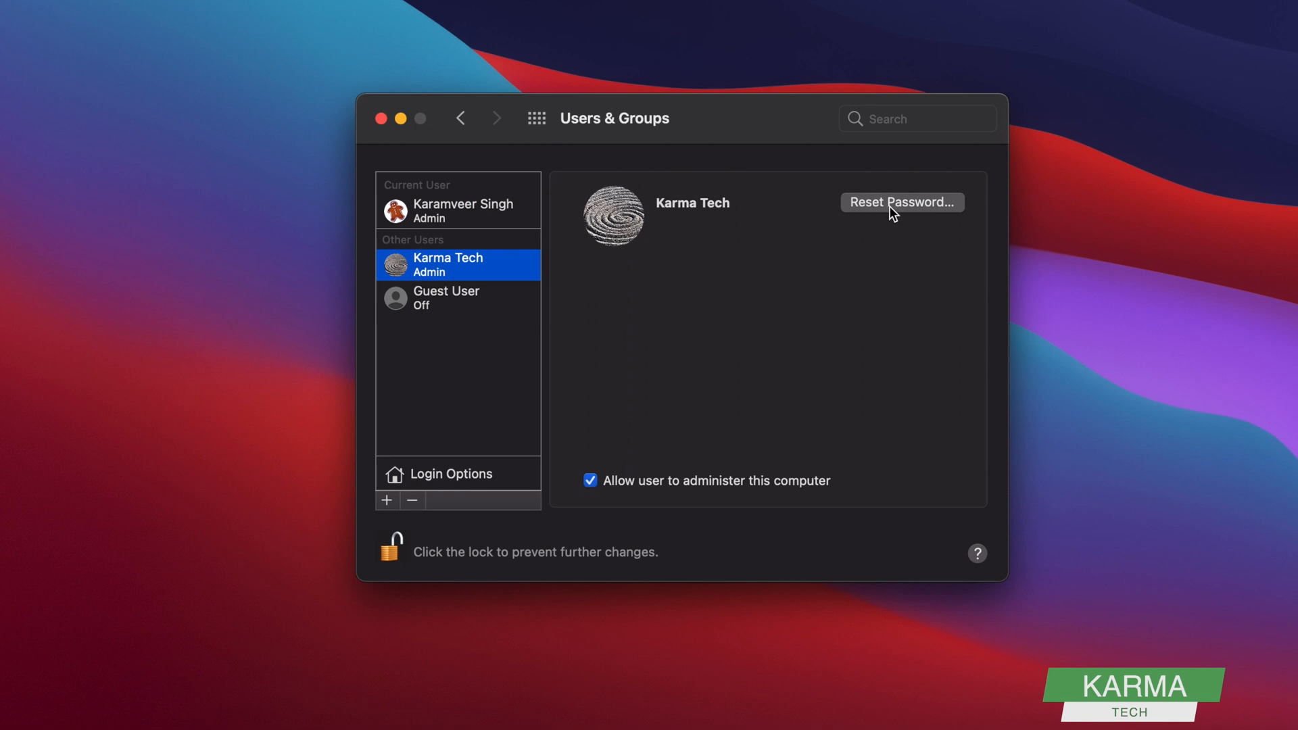
Step: Reset Karma Tech's password with hint 'Some hint for changing password.'
{"action": "left_click", "coordinate": [900, 202]}
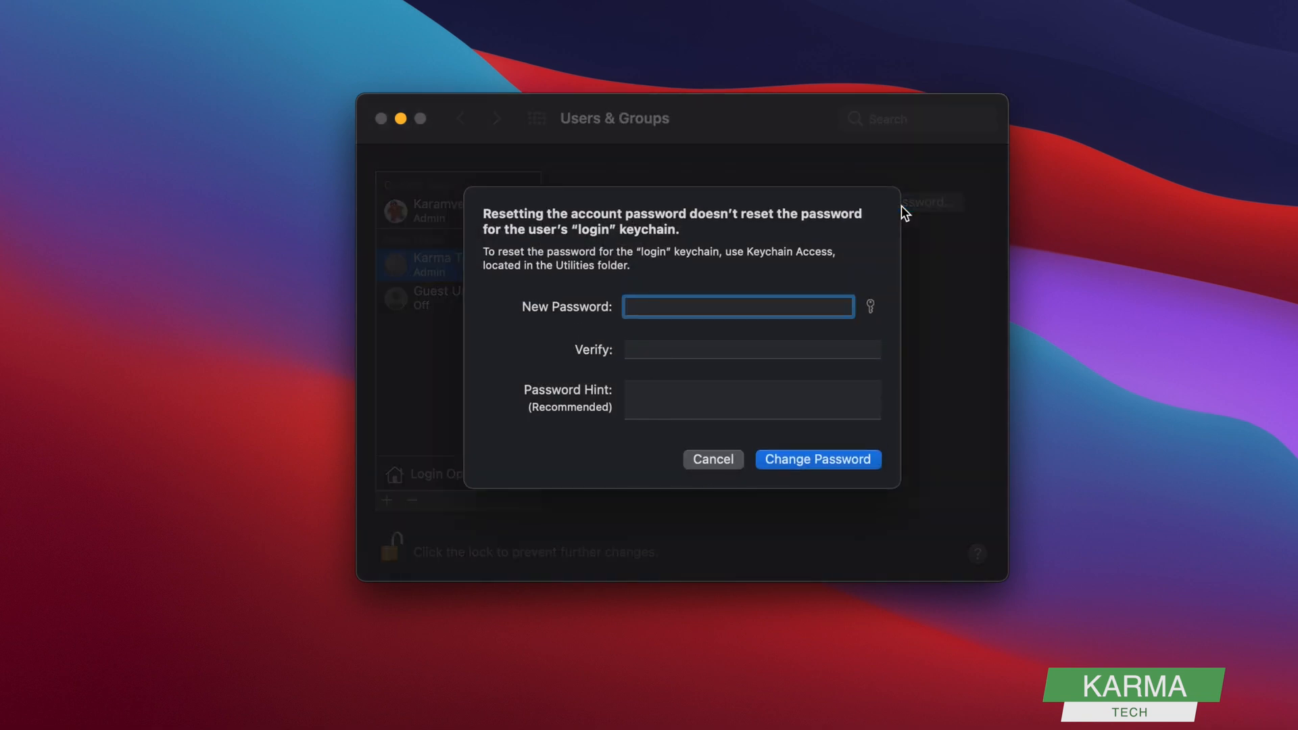
{"action": "type", "text": "•"}
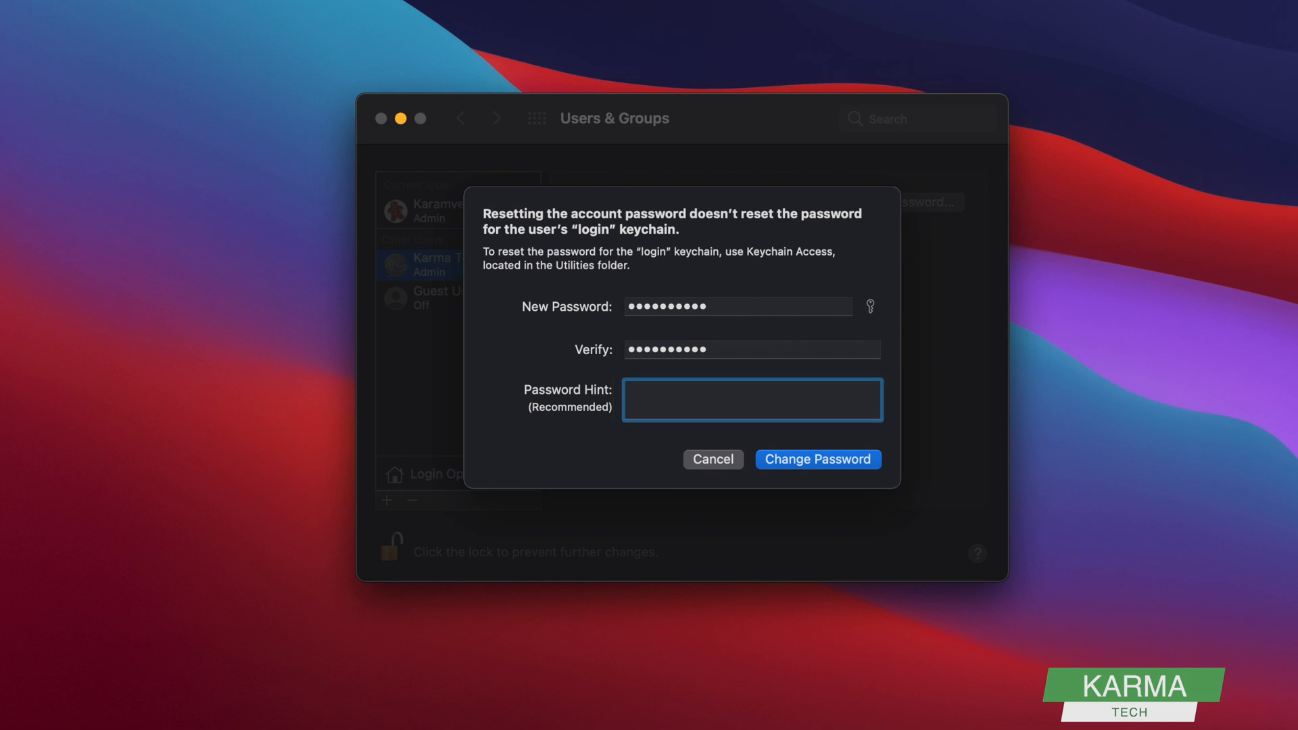
{"action": "type", "text": "Some hint for changing pa"}
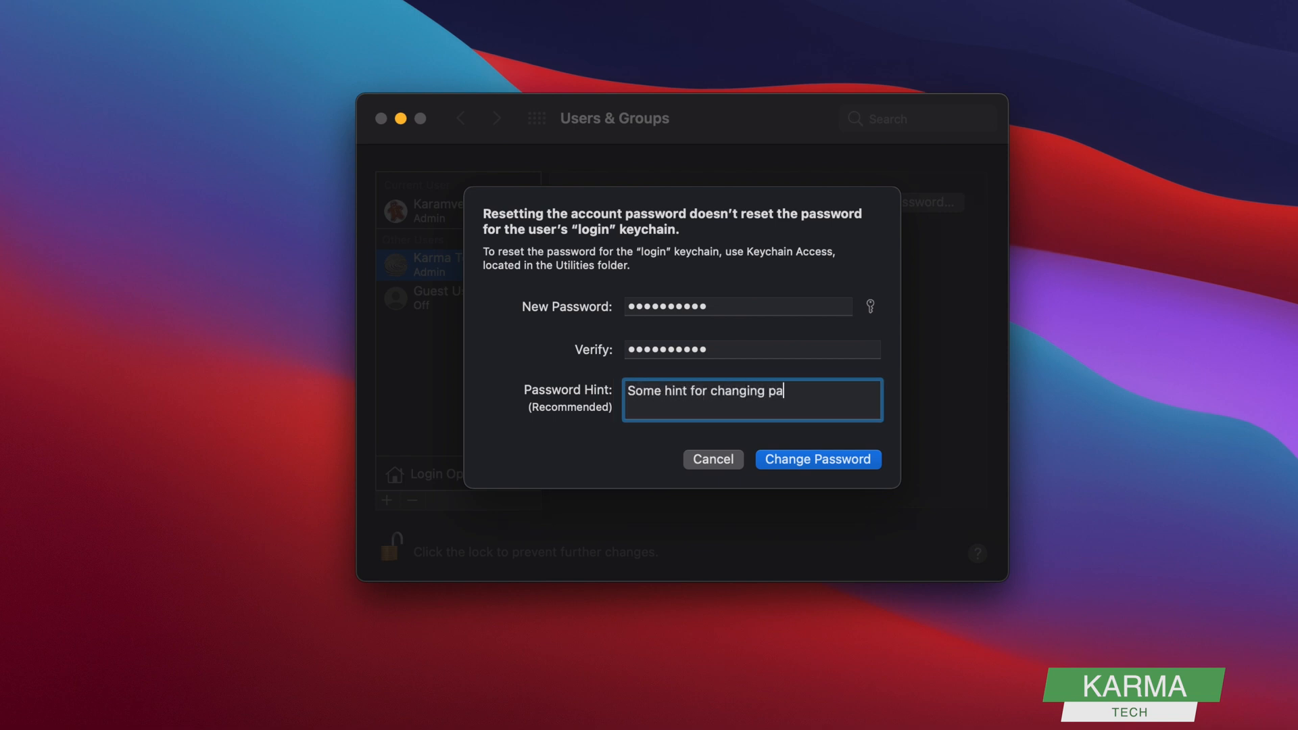
{"action": "type", "text": "ssword."}
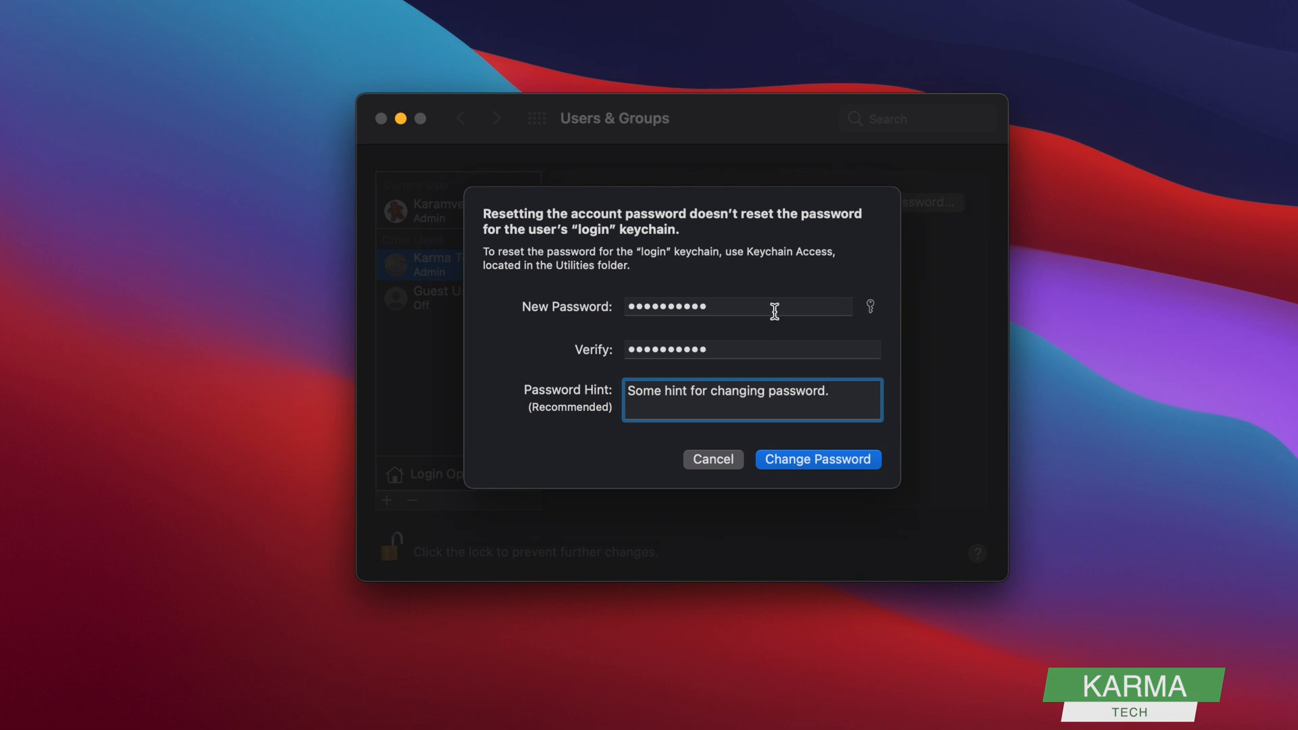
{"action": "mouse_move", "coordinate": [759, 373]}
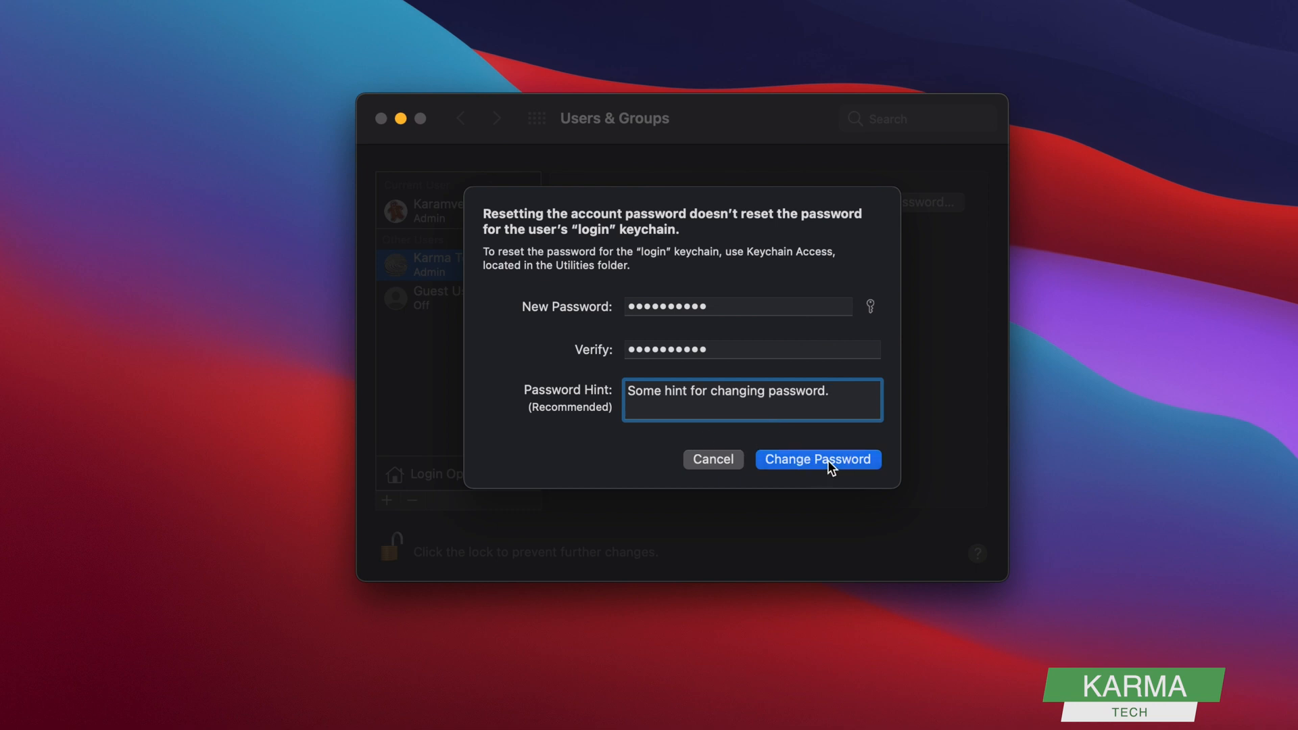
{"action": "left_click", "coordinate": [817, 460]}
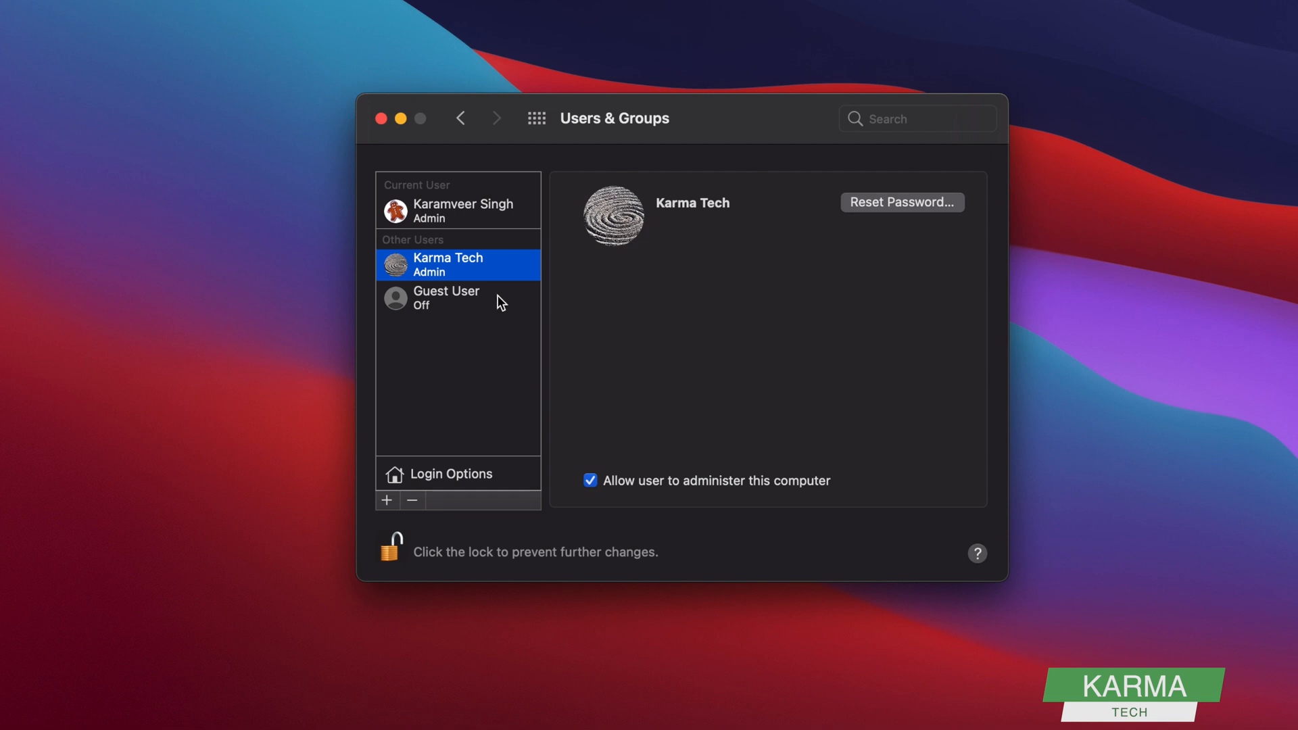
{"action": "mouse_move", "coordinate": [895, 226]}
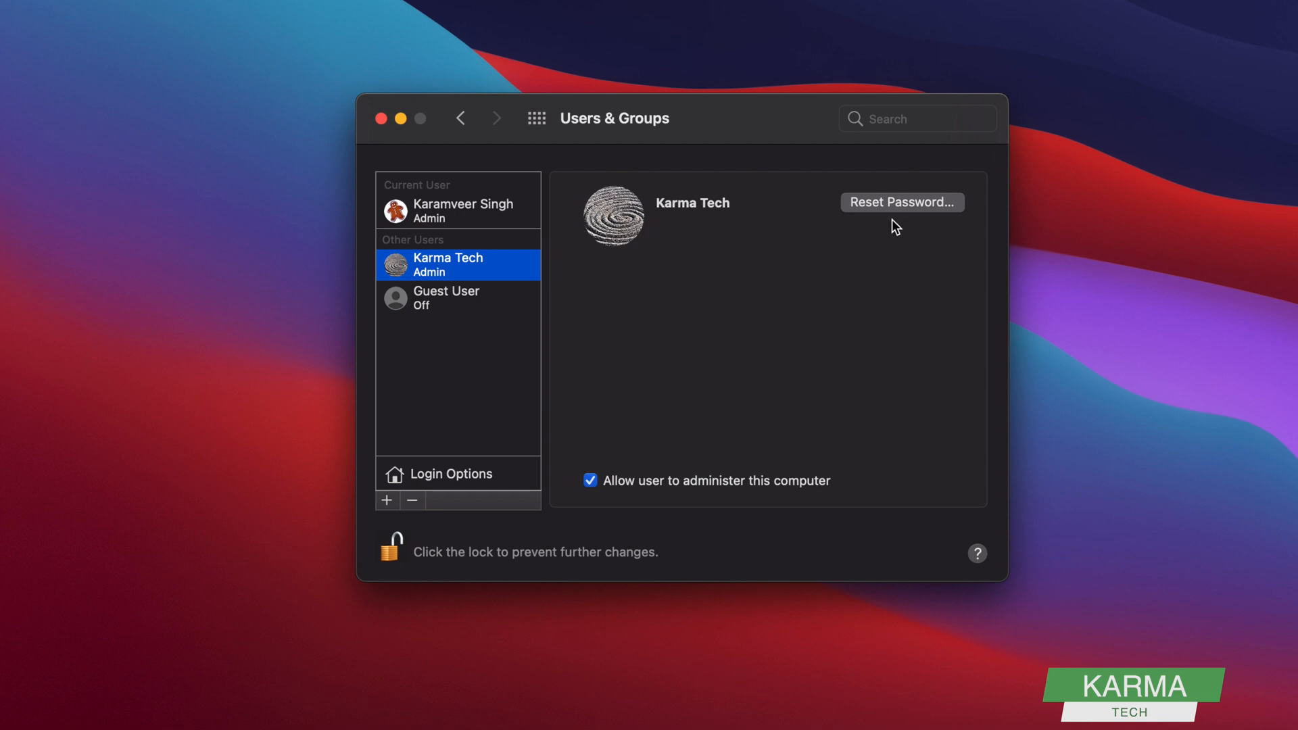
{"action": "mouse_move", "coordinate": [491, 316]}
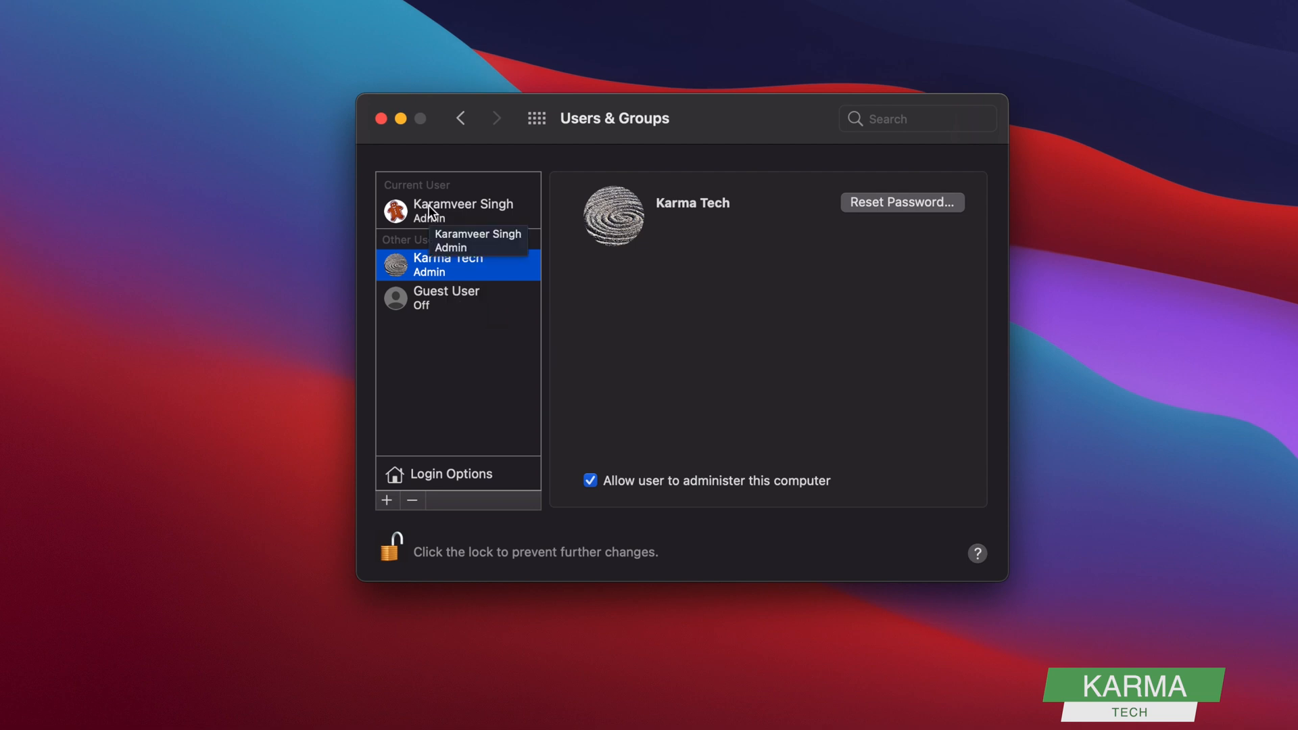
{"action": "left_click", "coordinate": [462, 210]}
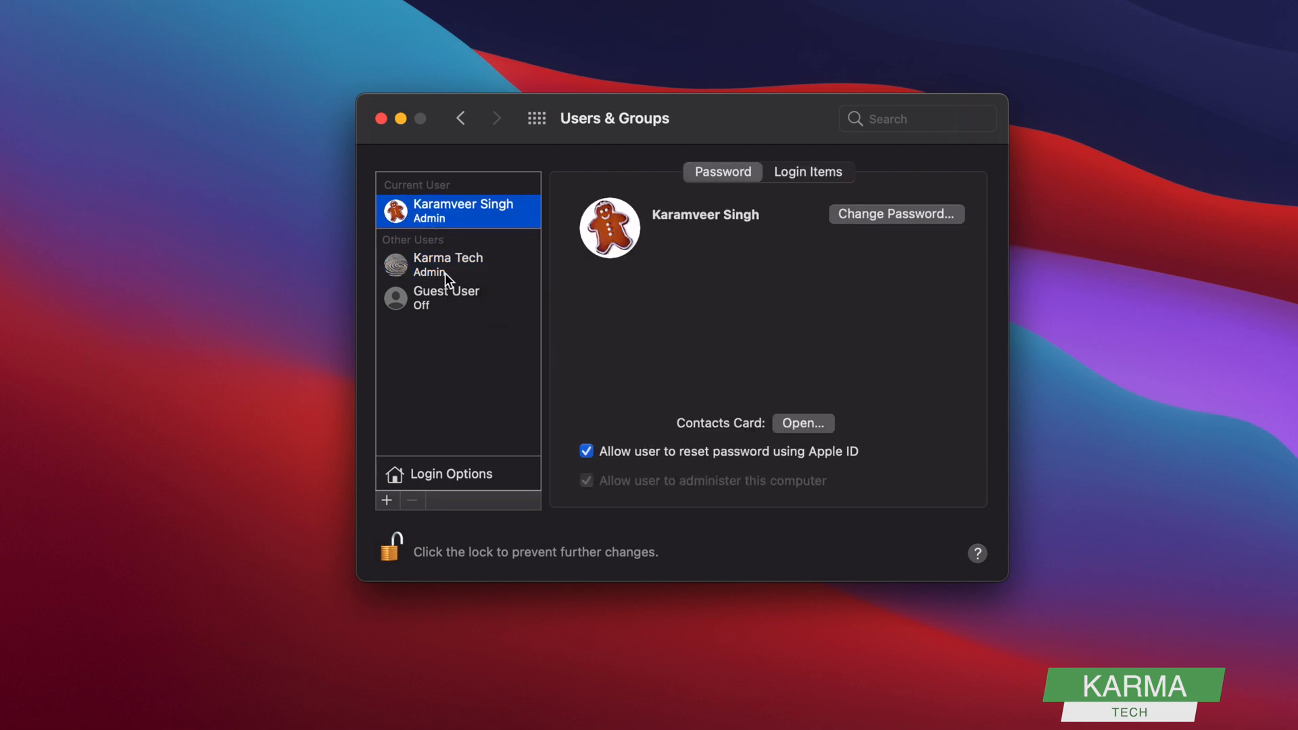
{"action": "mouse_move", "coordinate": [454, 266]}
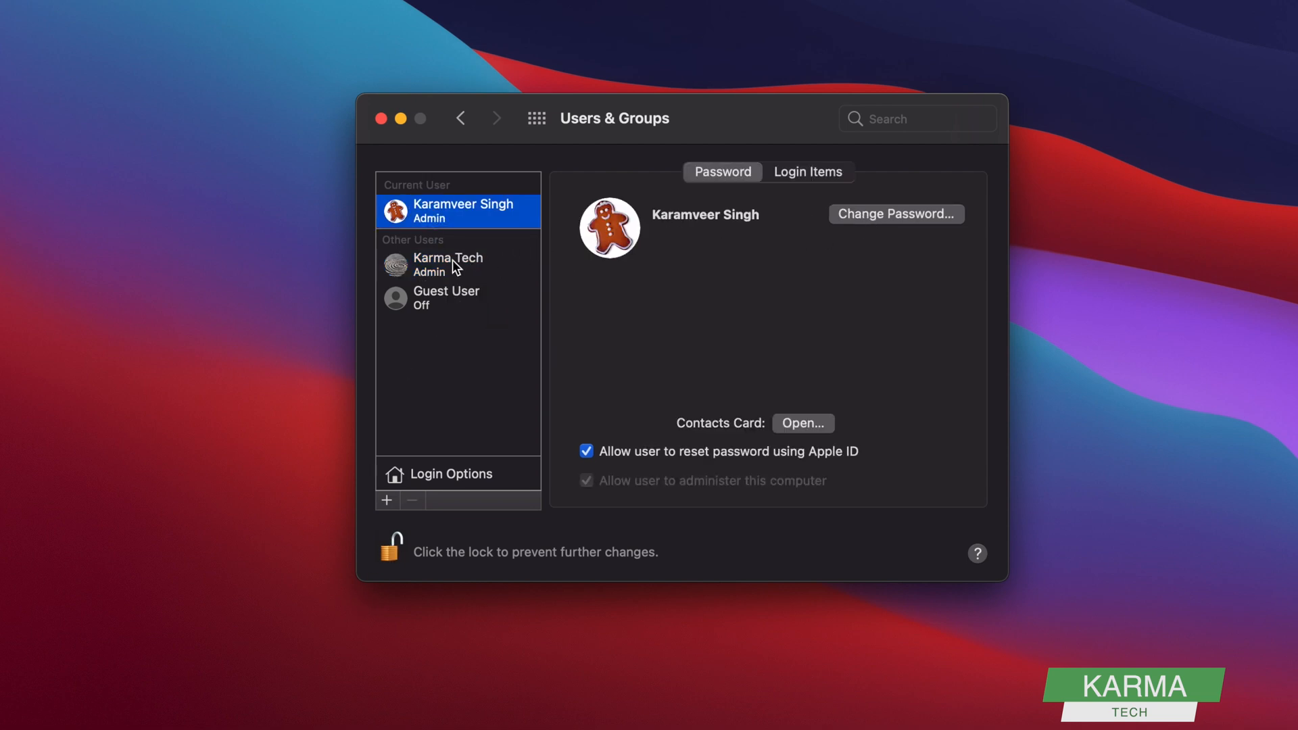
{"action": "left_click", "coordinate": [447, 263]}
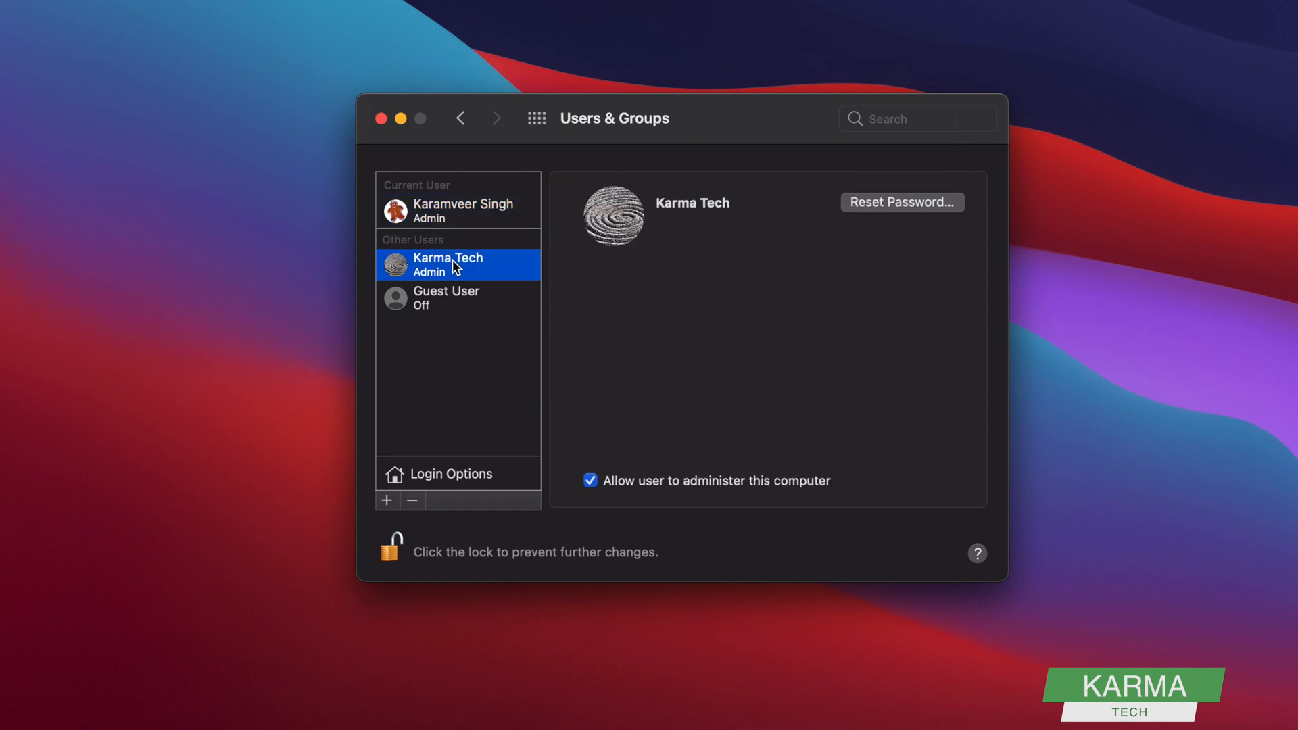
{"action": "mouse_move", "coordinate": [591, 292]}
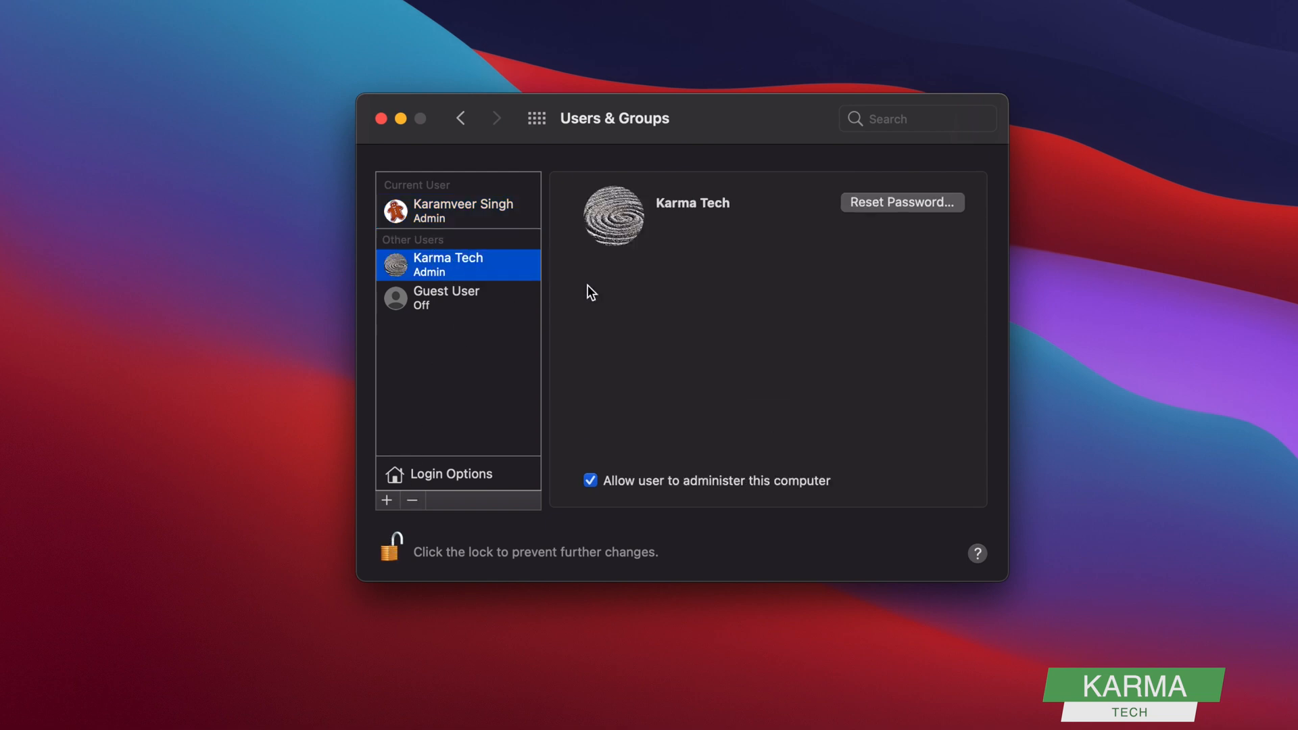
{"action": "mouse_move", "coordinate": [454, 209]}
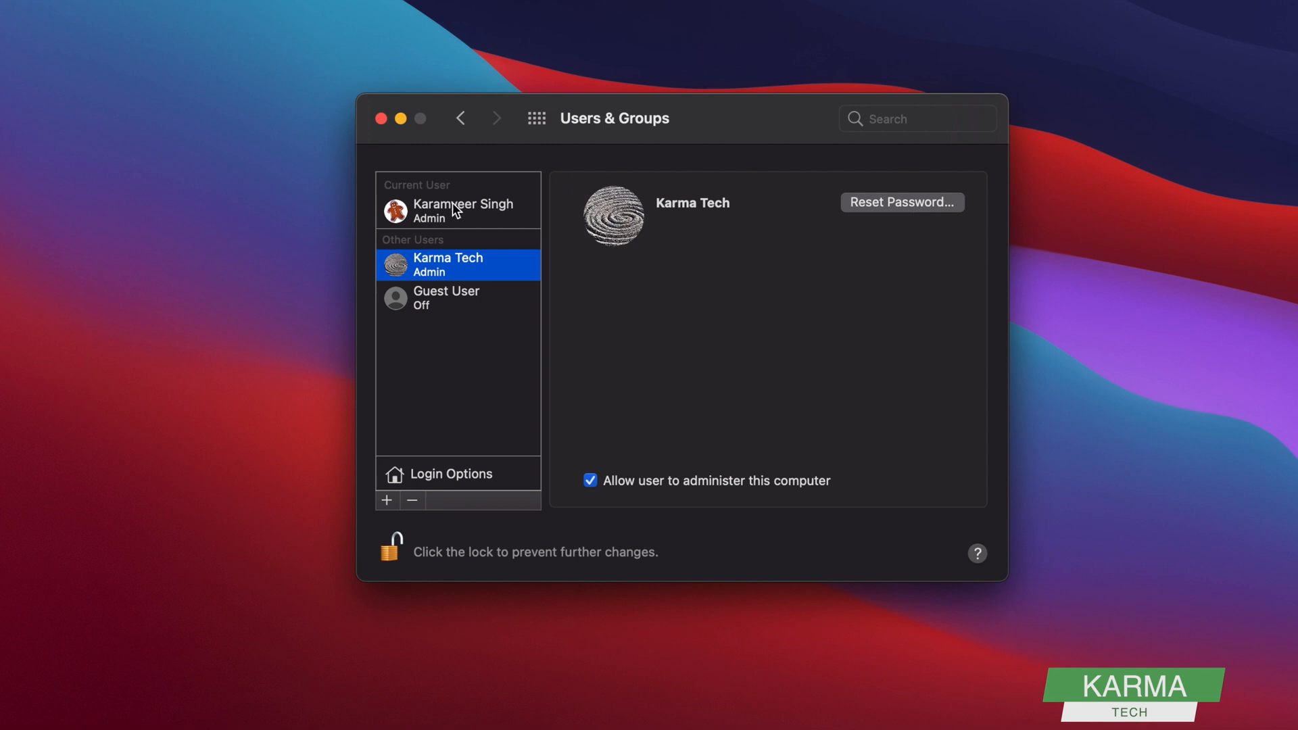